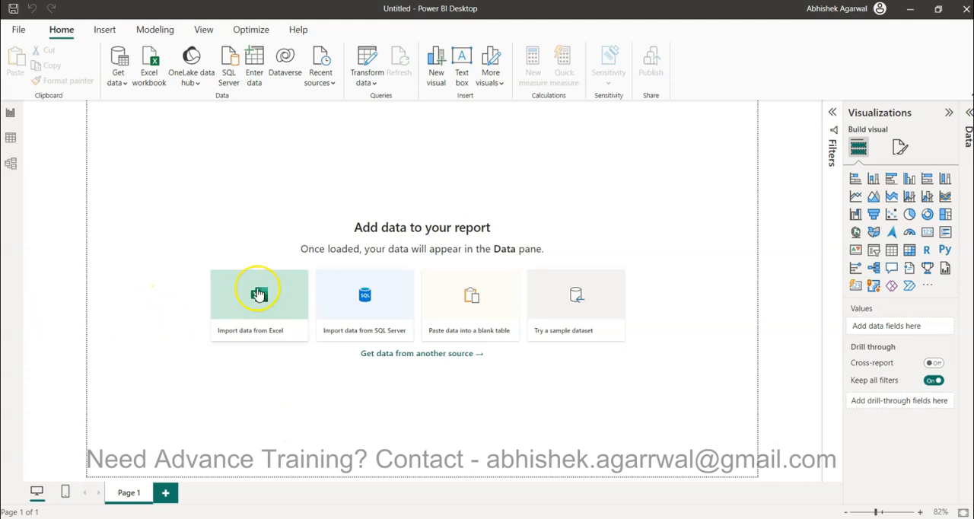
{"action": "mouse_move", "coordinate": [601, 215]}
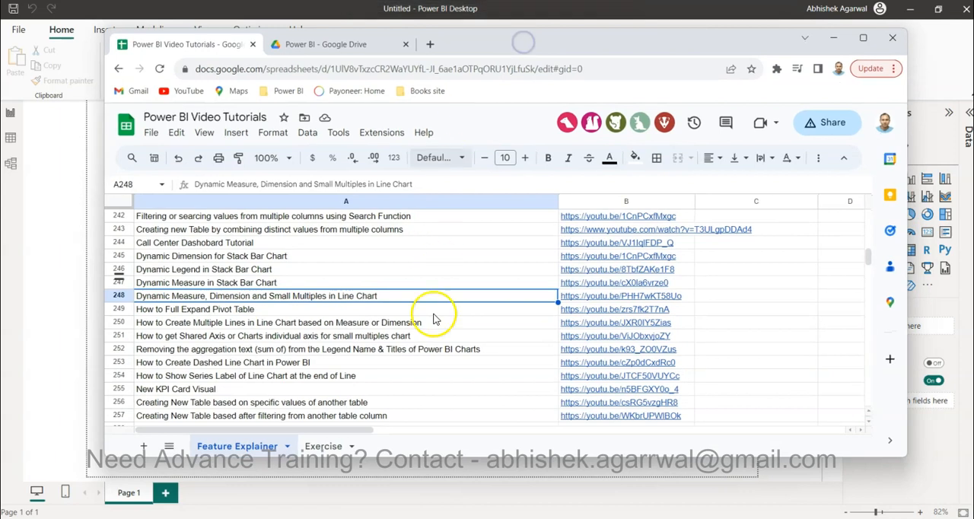
{"action": "left_click", "coordinate": [415, 68]}
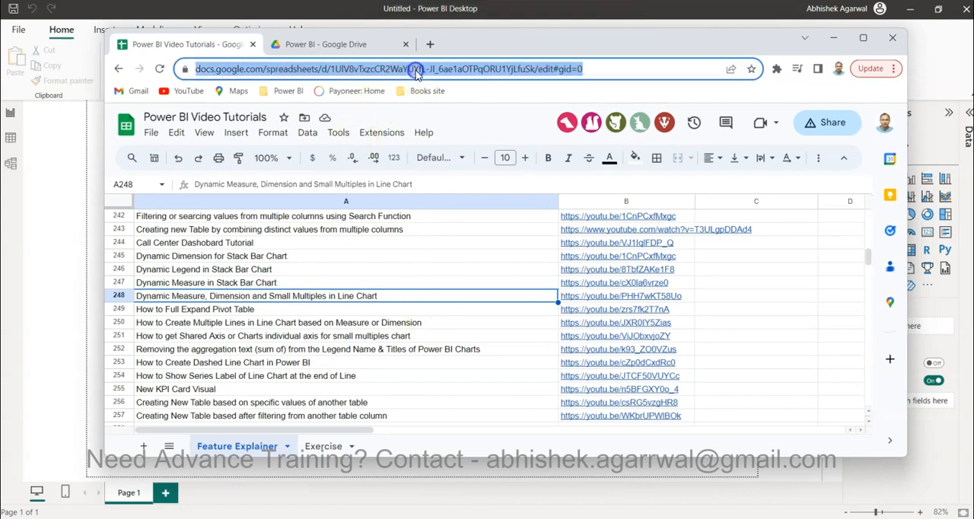
{"action": "mouse_move", "coordinate": [458, 73]}
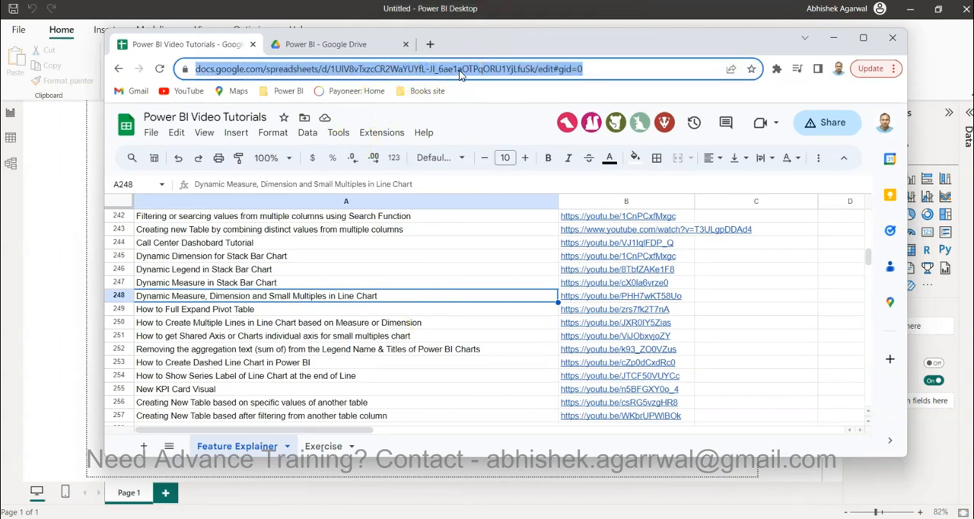
{"action": "mouse_move", "coordinate": [366, 255]}
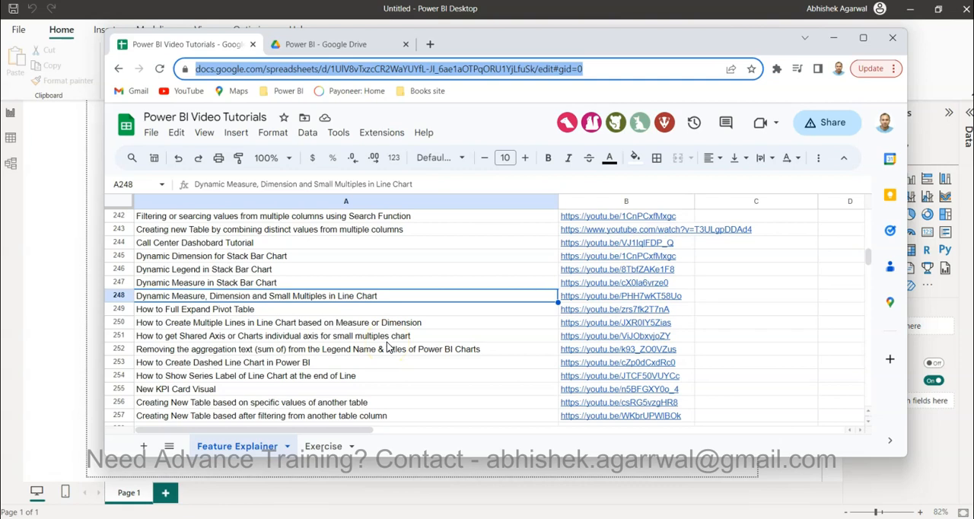
{"action": "mouse_move", "coordinate": [324, 301]}
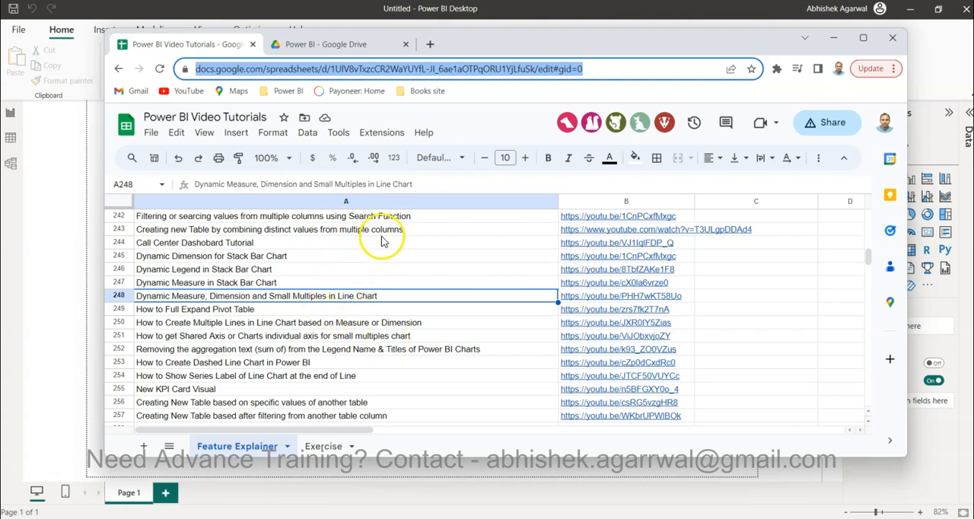
{"action": "mouse_move", "coordinate": [357, 254]}
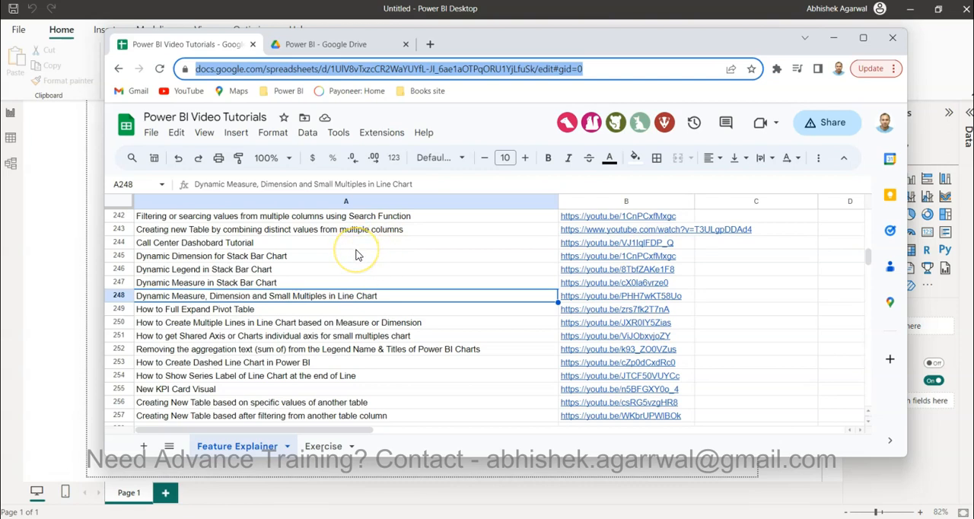
{"action": "mouse_move", "coordinate": [331, 264]}
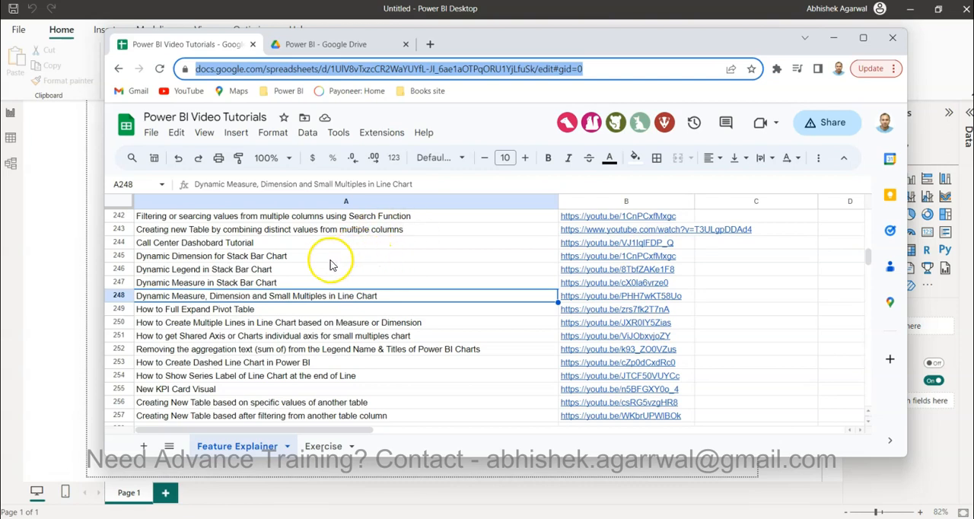
{"action": "mouse_move", "coordinate": [323, 362]}
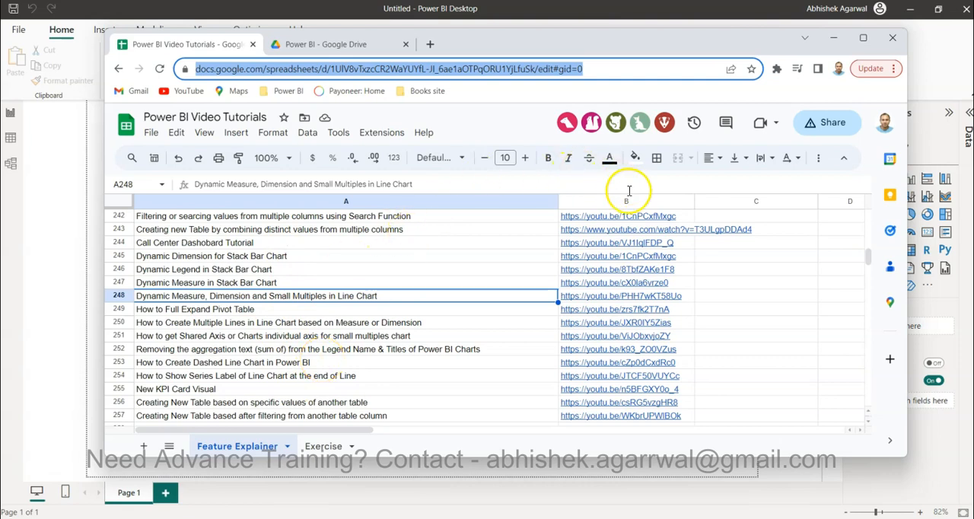
{"action": "mouse_move", "coordinate": [636, 205]}
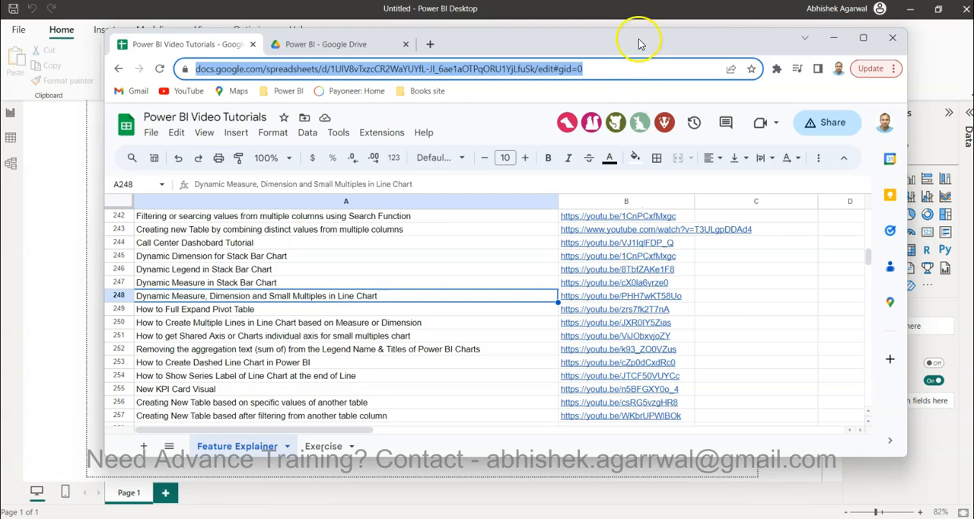
{"action": "mouse_move", "coordinate": [639, 39]}
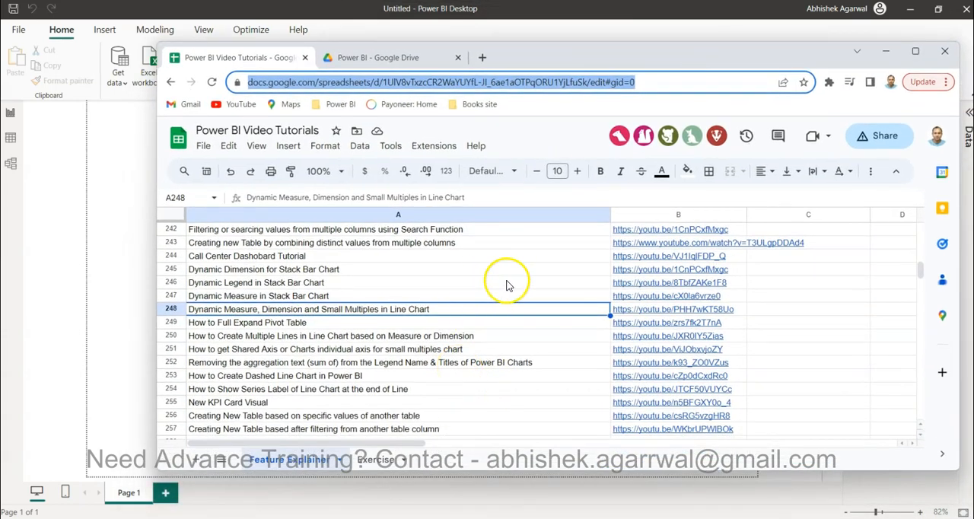
{"action": "mouse_move", "coordinate": [394, 158]}
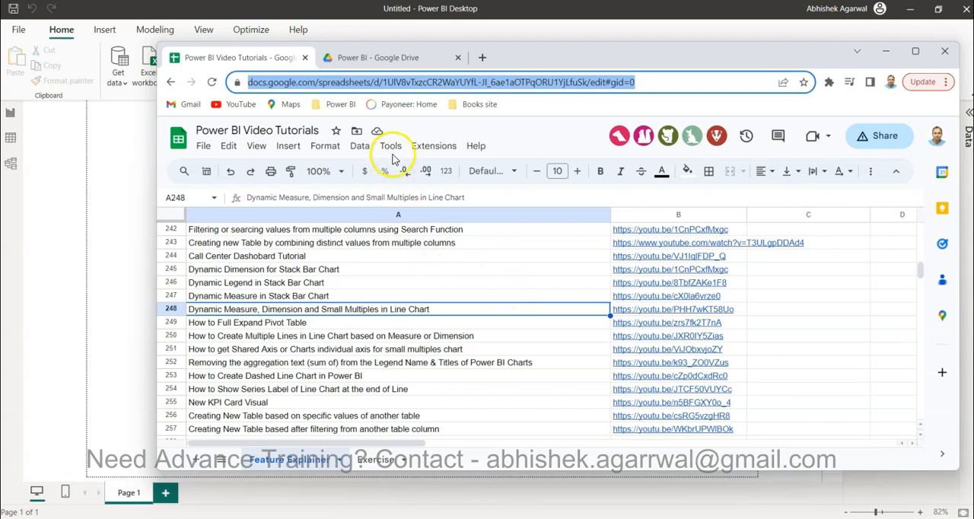
Switch to the Power BI datasets folder in Google Drive to view the superstore workbook
{"action": "left_click", "coordinate": [373, 57]}
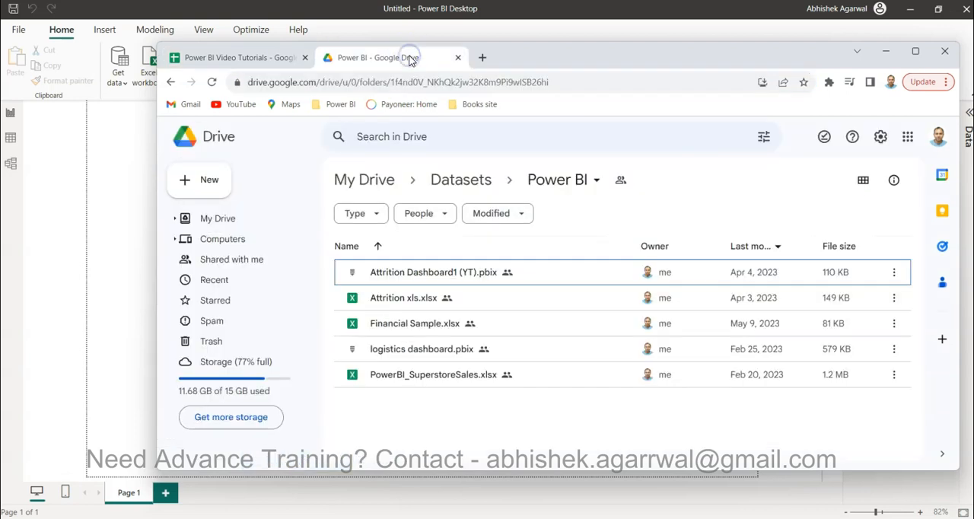
{"action": "mouse_move", "coordinate": [456, 375]}
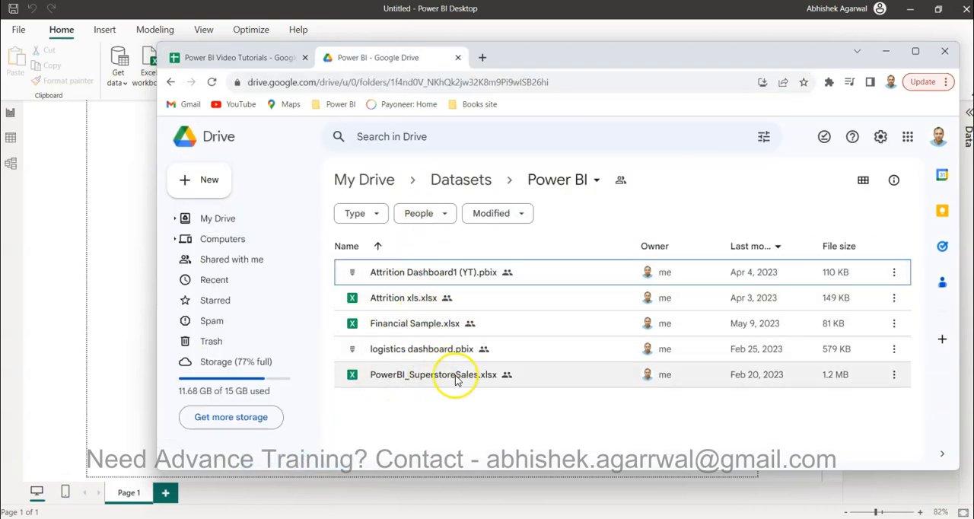
{"action": "mouse_move", "coordinate": [434, 375]}
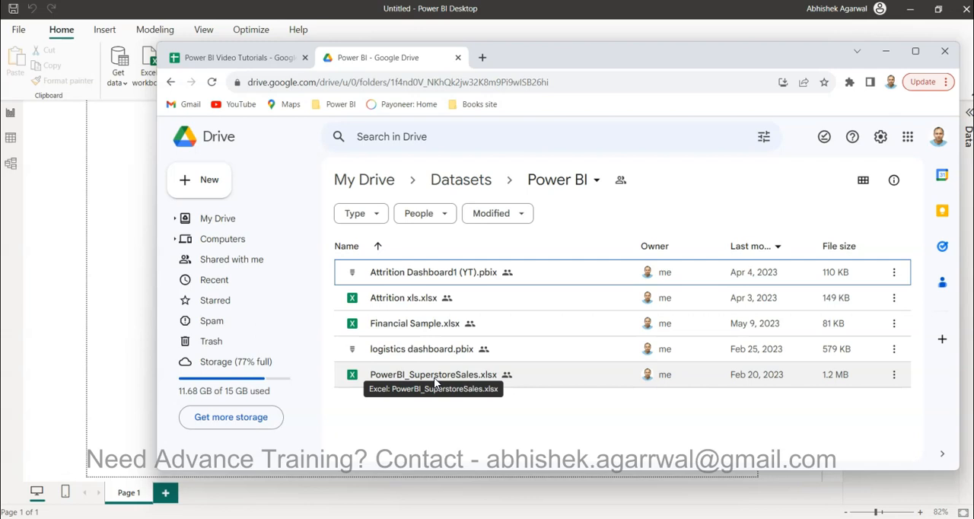
{"action": "mouse_move", "coordinate": [599, 59]}
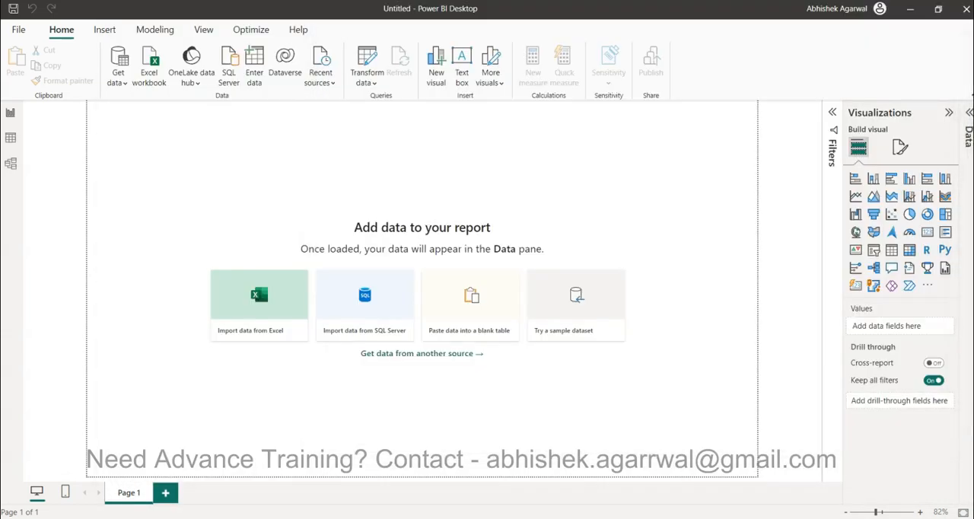
{"action": "mouse_move", "coordinate": [336, 191]}
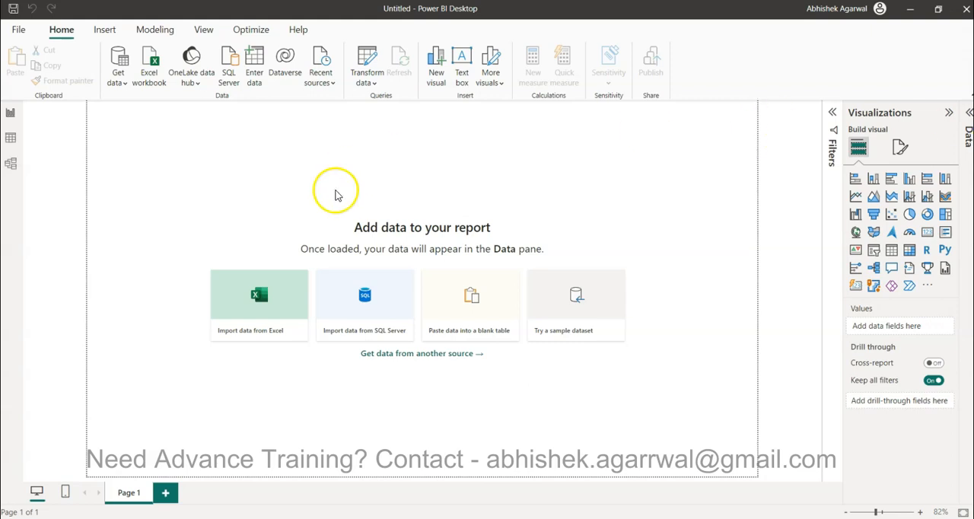
{"action": "mouse_move", "coordinate": [135, 100]}
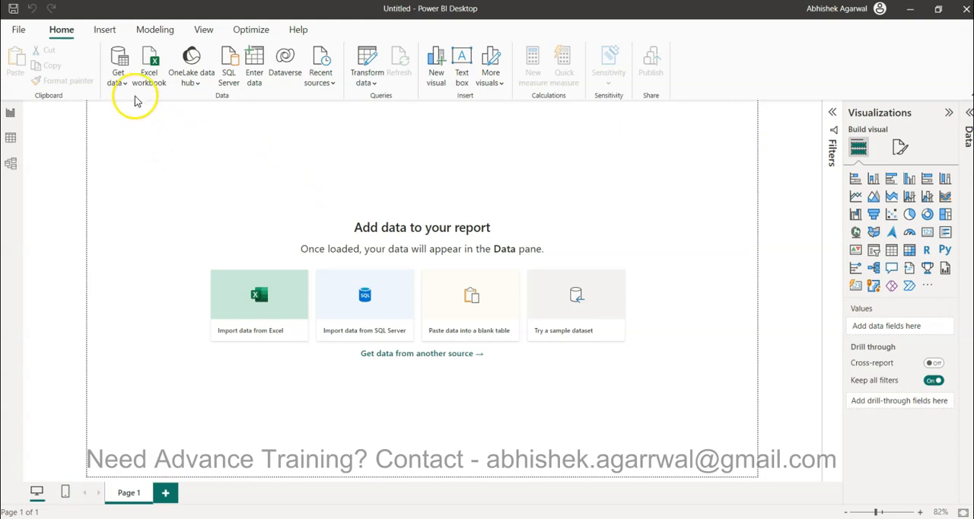
{"action": "mouse_move", "coordinate": [259, 144]}
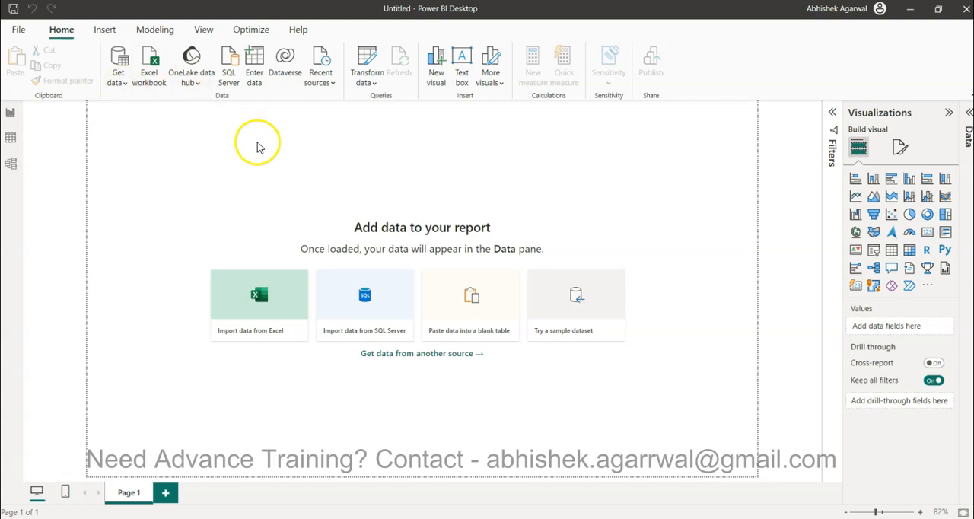
{"action": "mouse_move", "coordinate": [367, 61]}
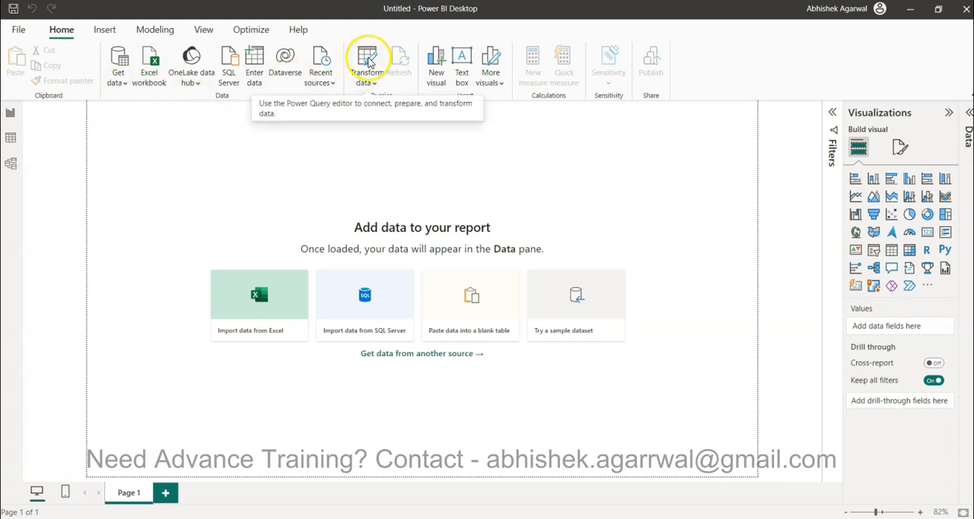
Launch the Power Query Editor using Transform data on the Home ribbon
{"action": "left_click", "coordinate": [368, 65]}
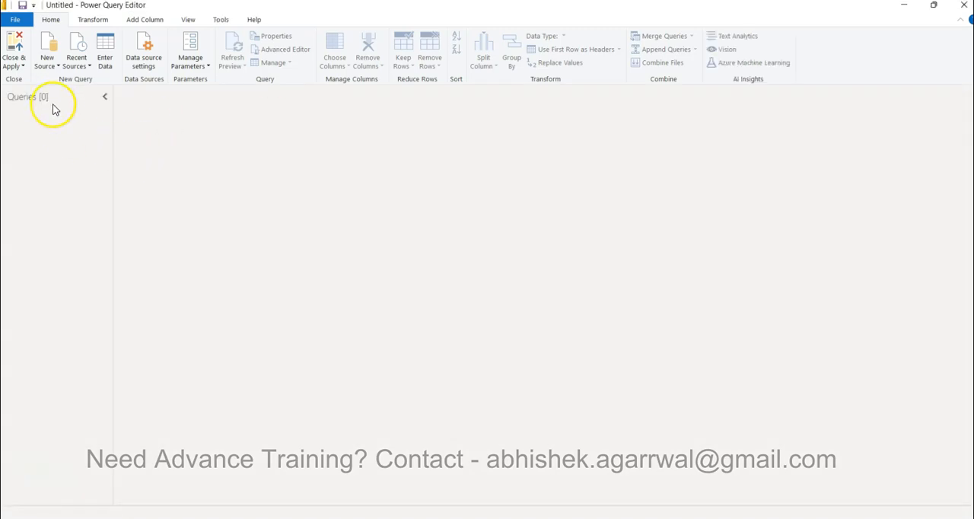
Connect to the PowerBI_SuperstoreSales.xlsx workbook through New Source > Excel Workbook
{"action": "left_click", "coordinate": [47, 50]}
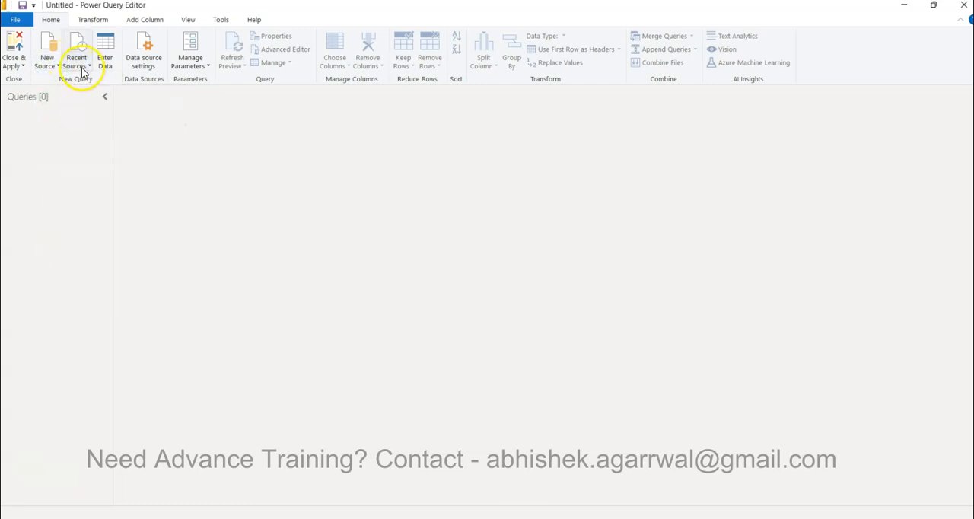
{"action": "left_click", "coordinate": [47, 49]}
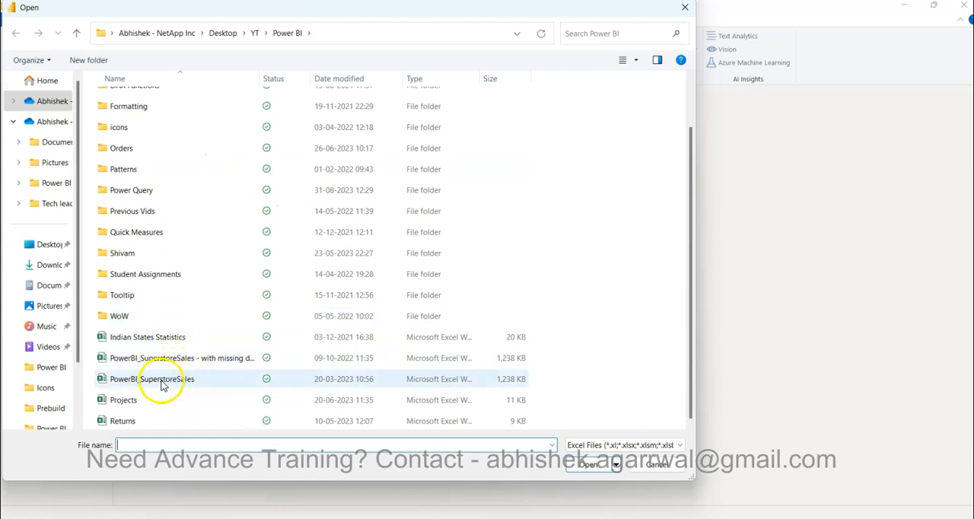
{"action": "left_click", "coordinate": [151, 378]}
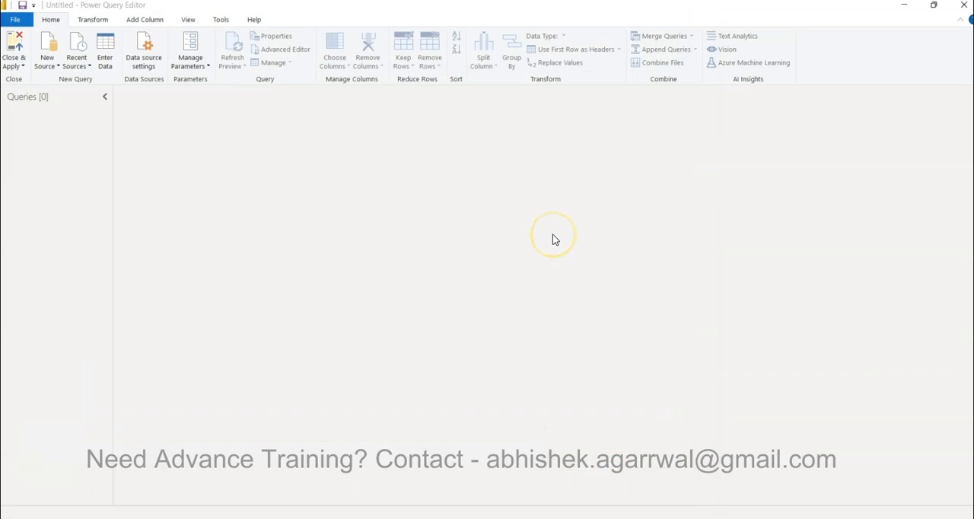
{"action": "mouse_move", "coordinate": [555, 240]}
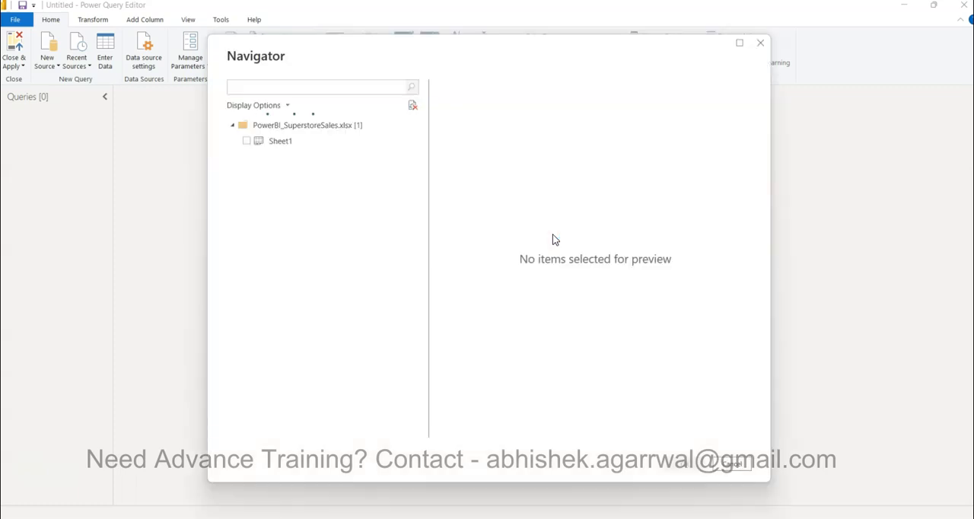
Load Sheet1 from the superstore workbook as a 21-column query
{"action": "left_click", "coordinate": [246, 140]}
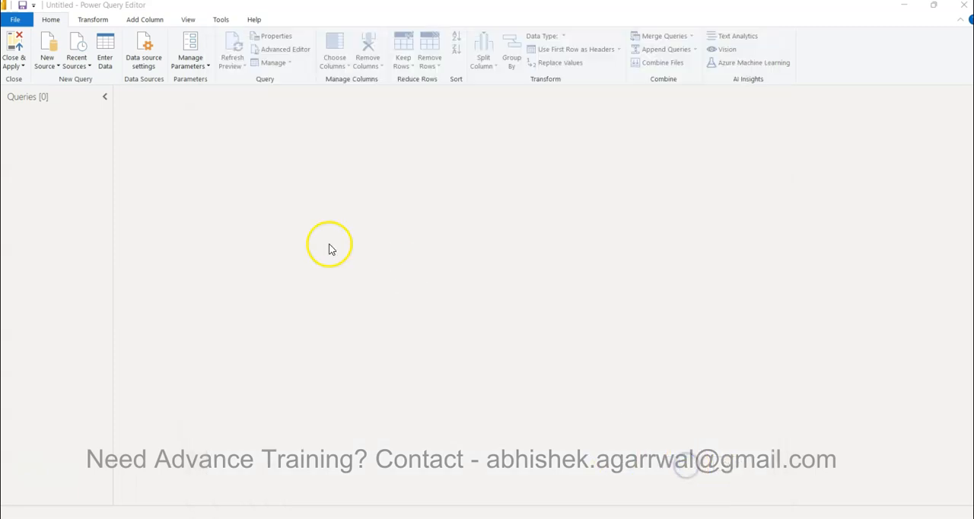
{"action": "mouse_move", "coordinate": [127, 226]}
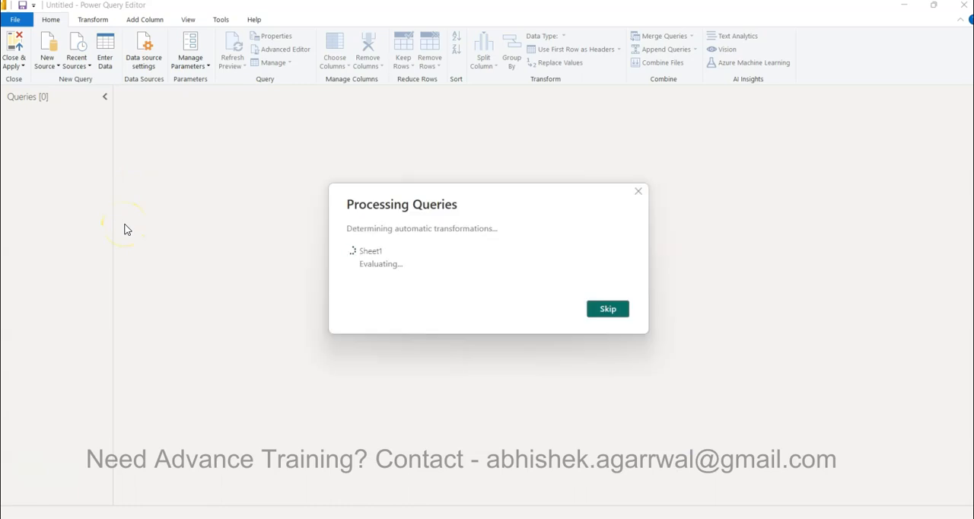
{"action": "left_click", "coordinate": [606, 308]}
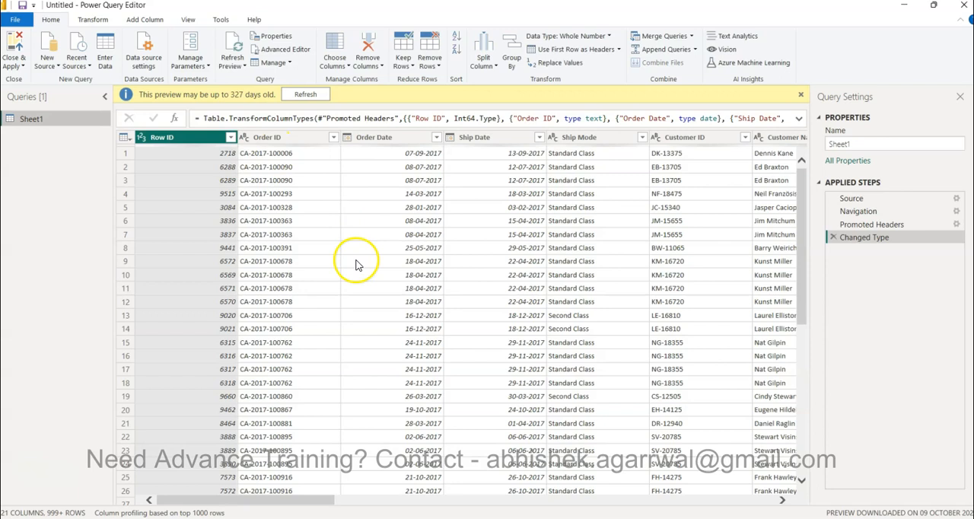
{"action": "mouse_move", "coordinate": [236, 224]}
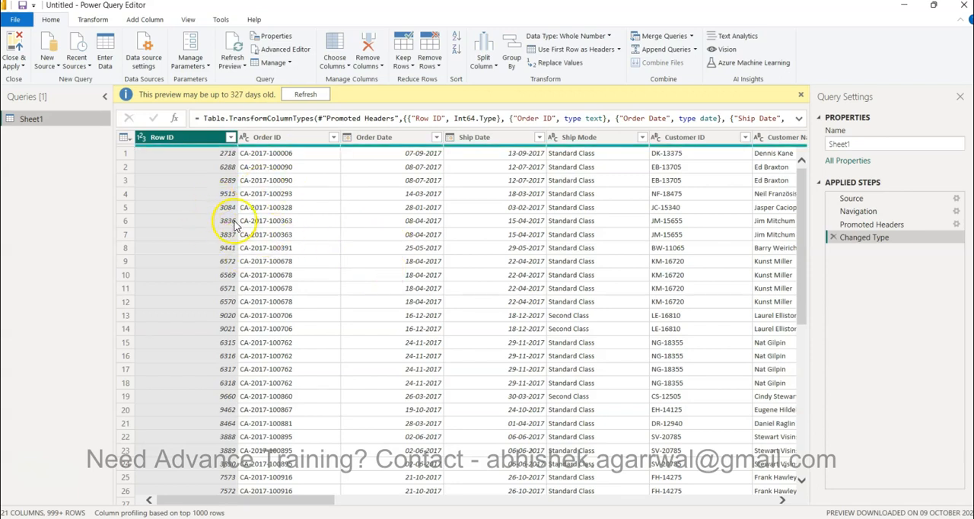
{"action": "mouse_move", "coordinate": [282, 247]}
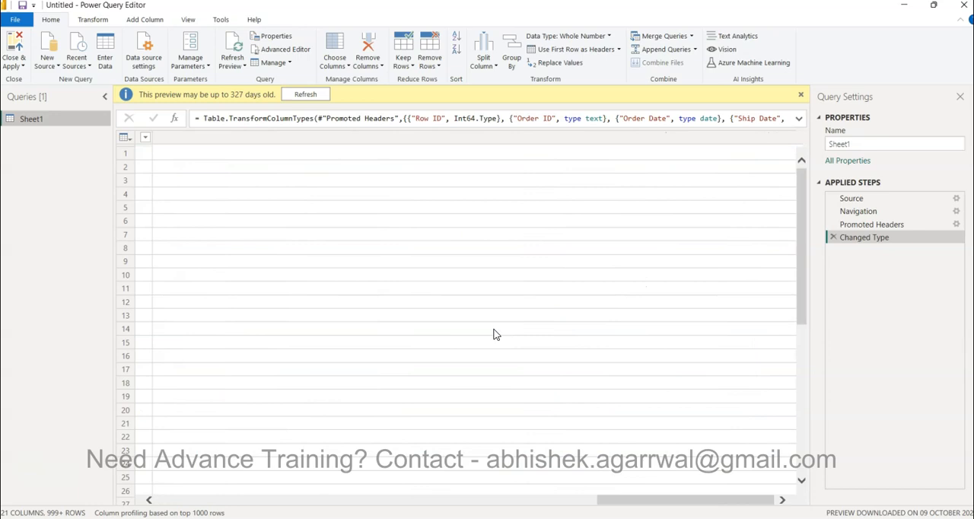
{"action": "left_click", "coordinate": [305, 94]}
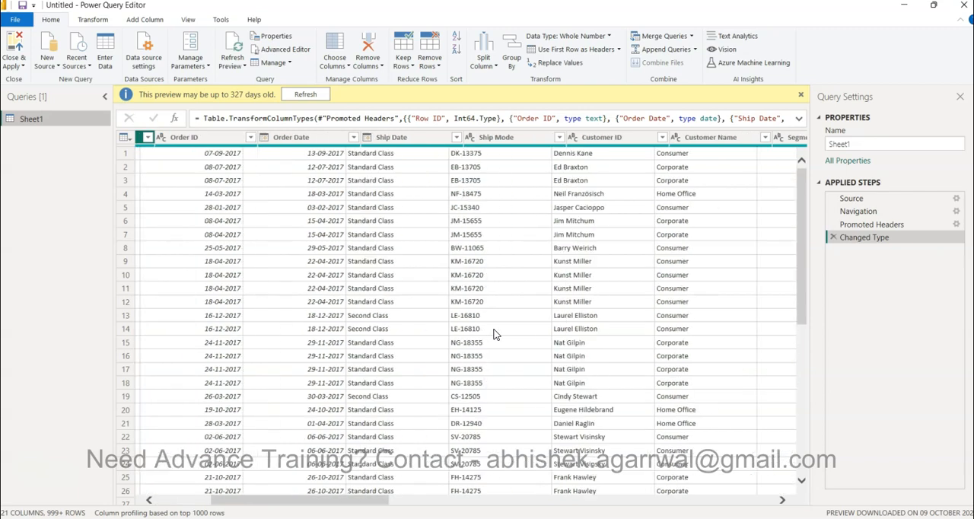
{"action": "scroll", "scroll_direction": "right", "scroll_amount": 3}
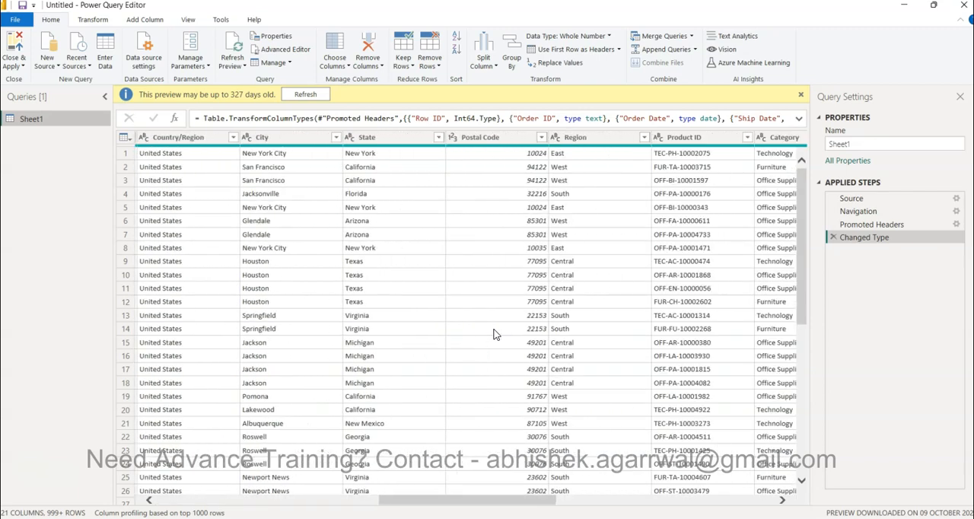
{"action": "scroll", "scroll_direction": "right", "scroll_amount": 3}
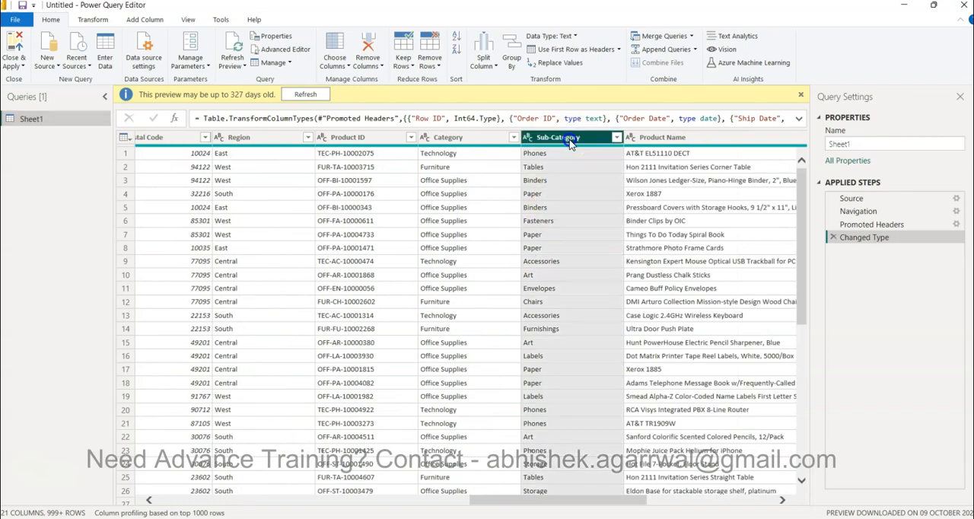
{"action": "mouse_move", "coordinate": [567, 318]}
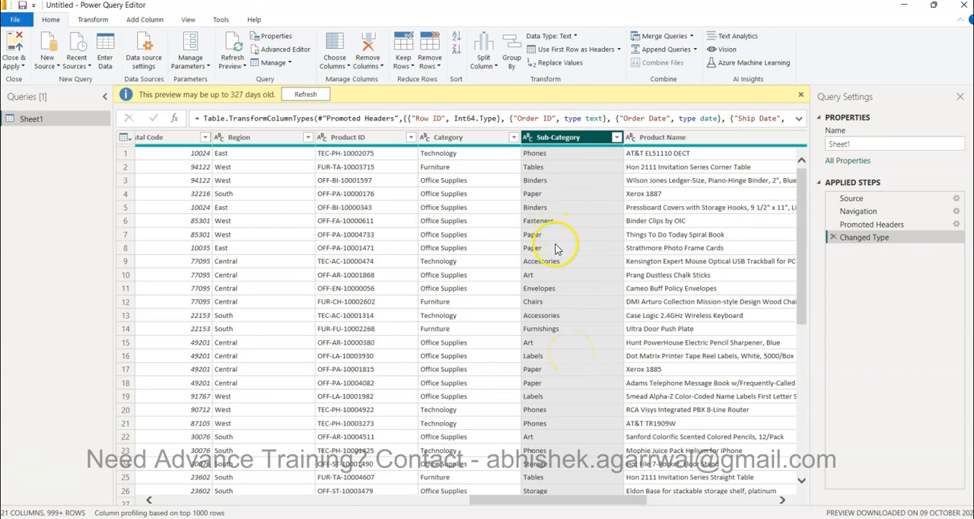
{"action": "mouse_move", "coordinate": [559, 295]}
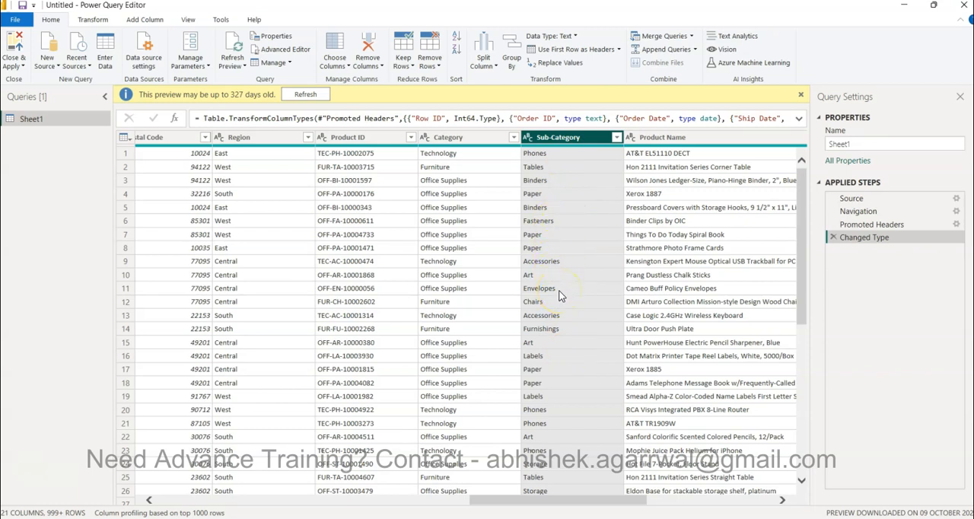
{"action": "mouse_move", "coordinate": [572, 337]}
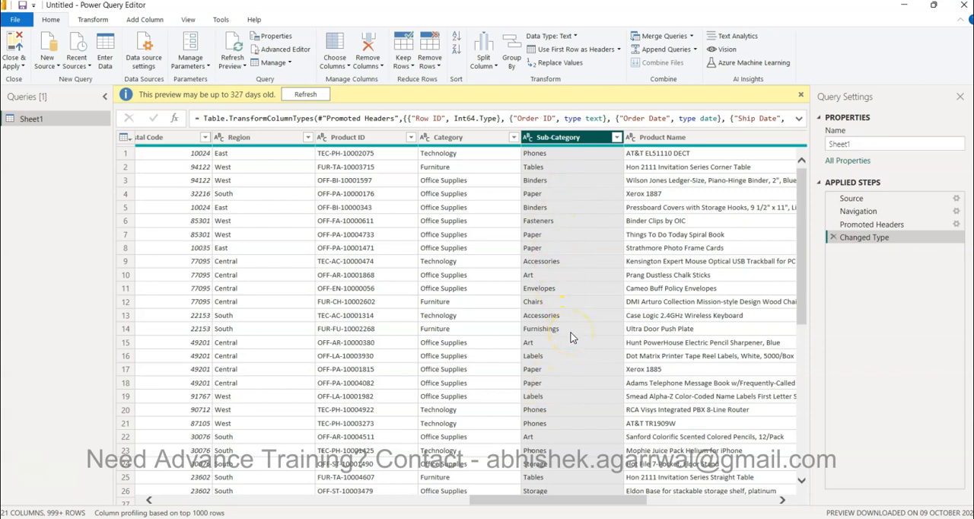
{"action": "mouse_move", "coordinate": [468, 330]}
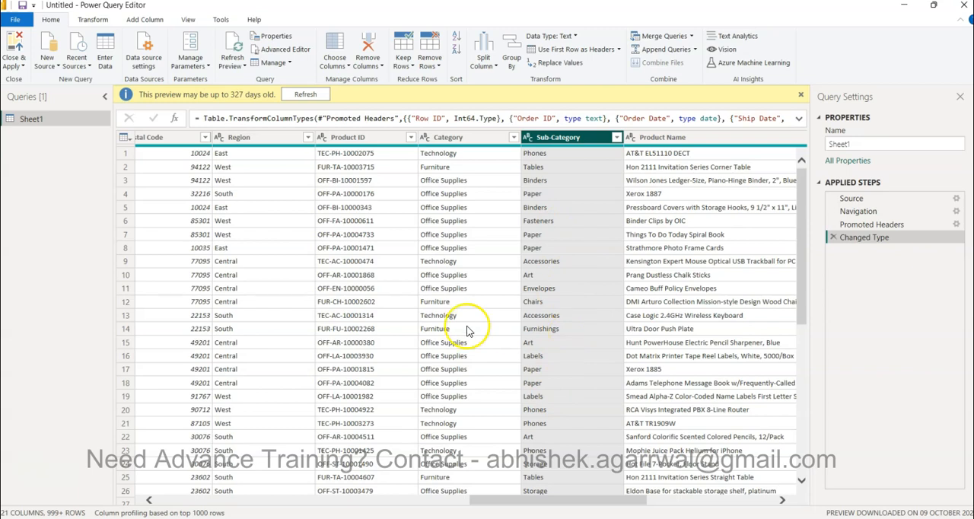
{"action": "mouse_move", "coordinate": [573, 362]}
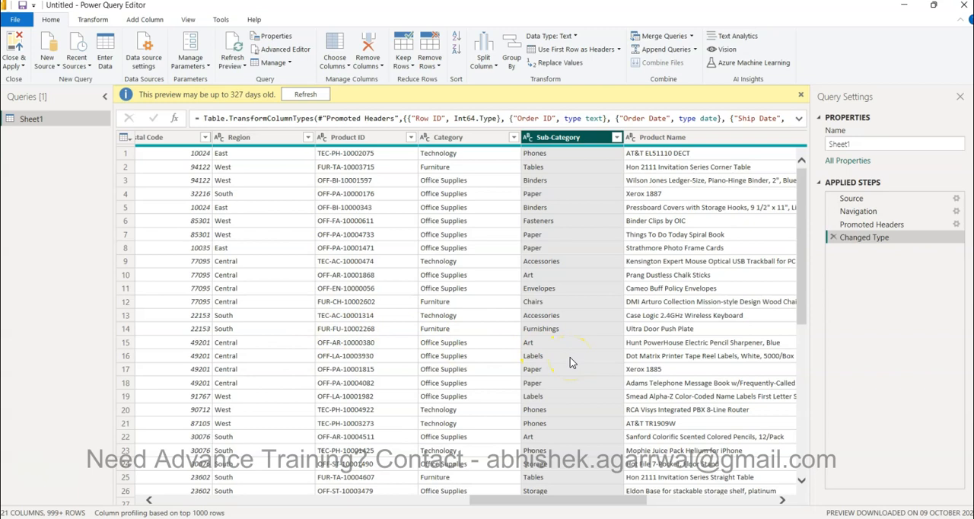
{"action": "mouse_move", "coordinate": [584, 327]}
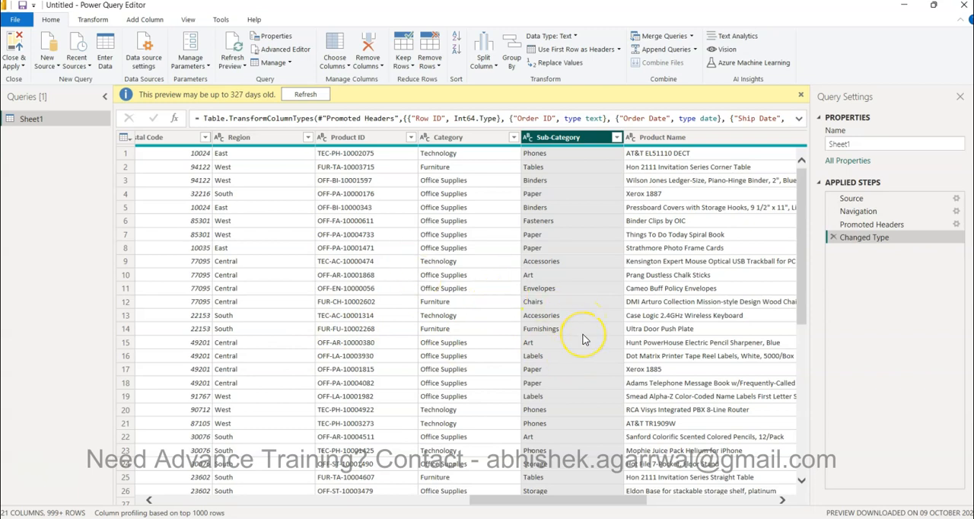
{"action": "mouse_move", "coordinate": [583, 335]}
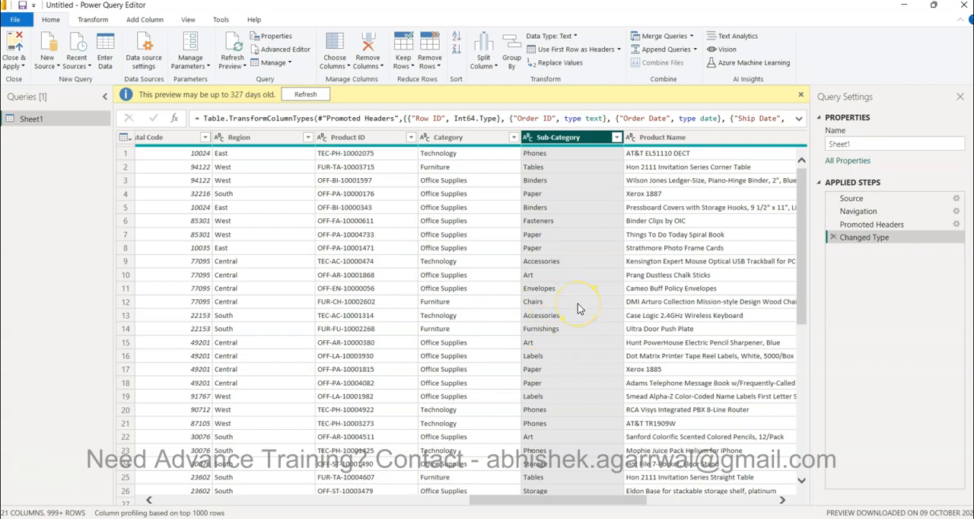
{"action": "mouse_move", "coordinate": [533, 194]}
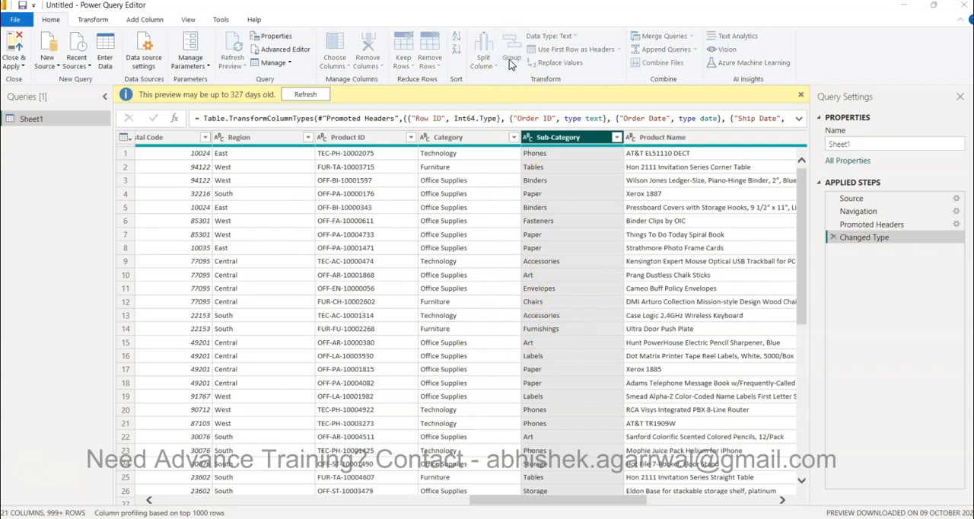
Group Sheet1 by Sub-Category, summing Quantity into a new column named Quantity
{"action": "left_click", "coordinate": [510, 50]}
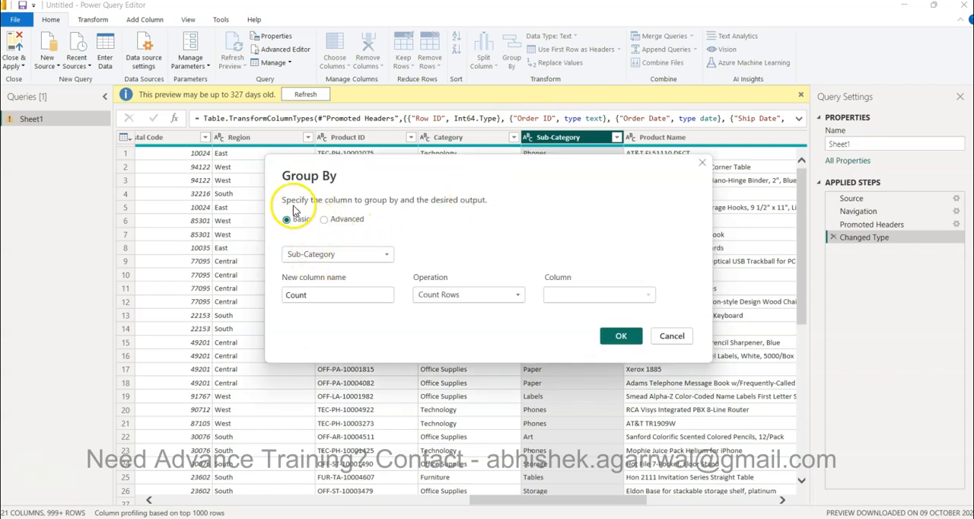
{"action": "mouse_move", "coordinate": [295, 230]}
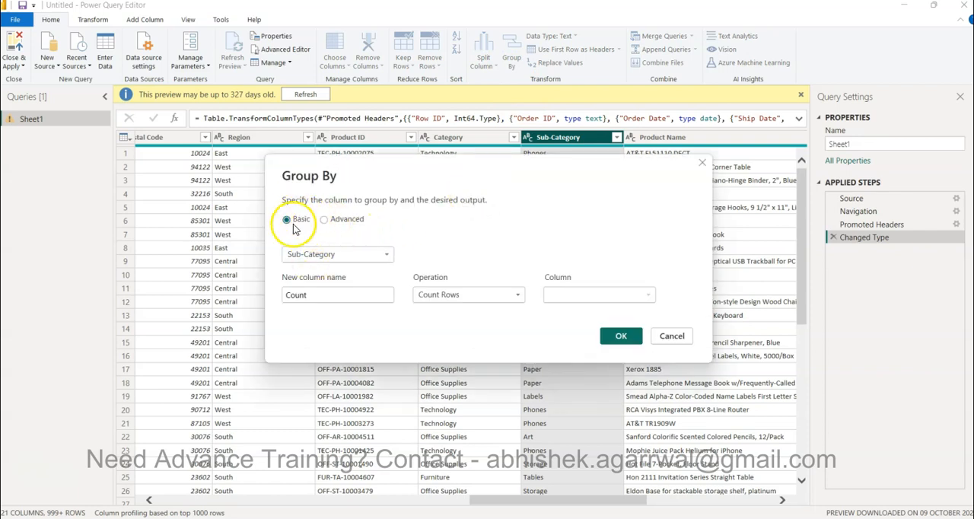
{"action": "mouse_move", "coordinate": [411, 314]}
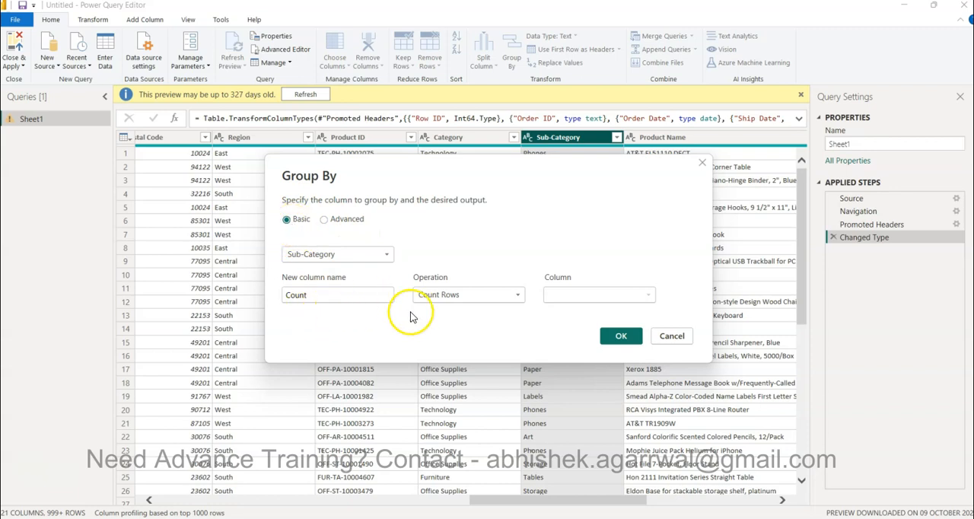
{"action": "mouse_move", "coordinate": [348, 283]}
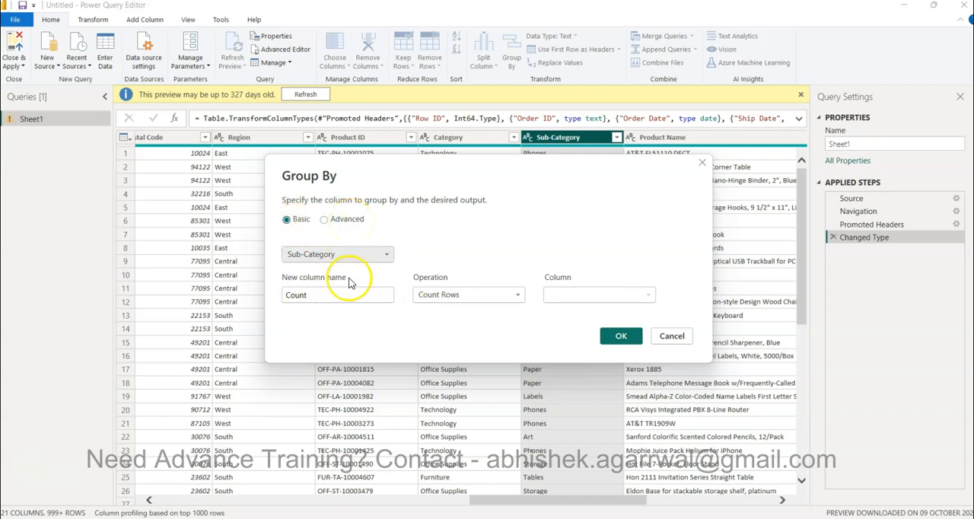
{"action": "mouse_move", "coordinate": [346, 266]}
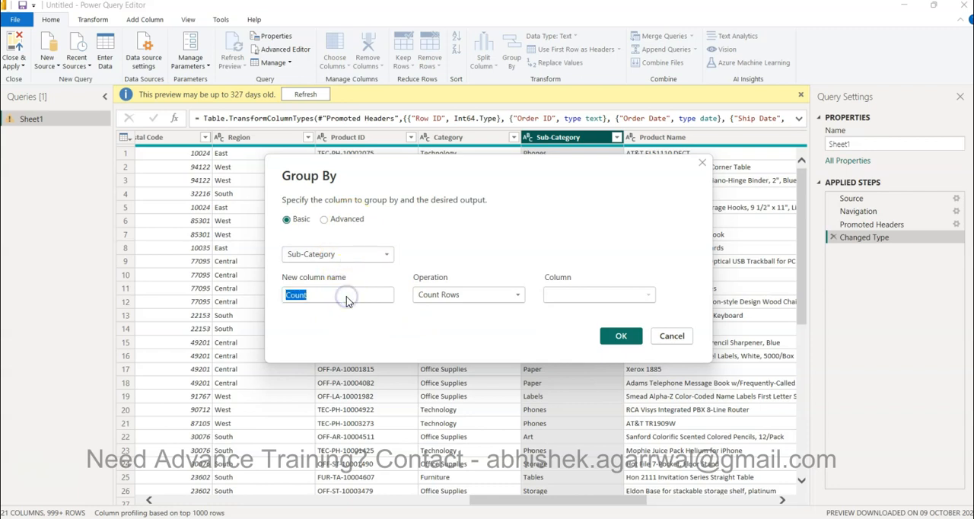
{"action": "type", "text": "Quantity"}
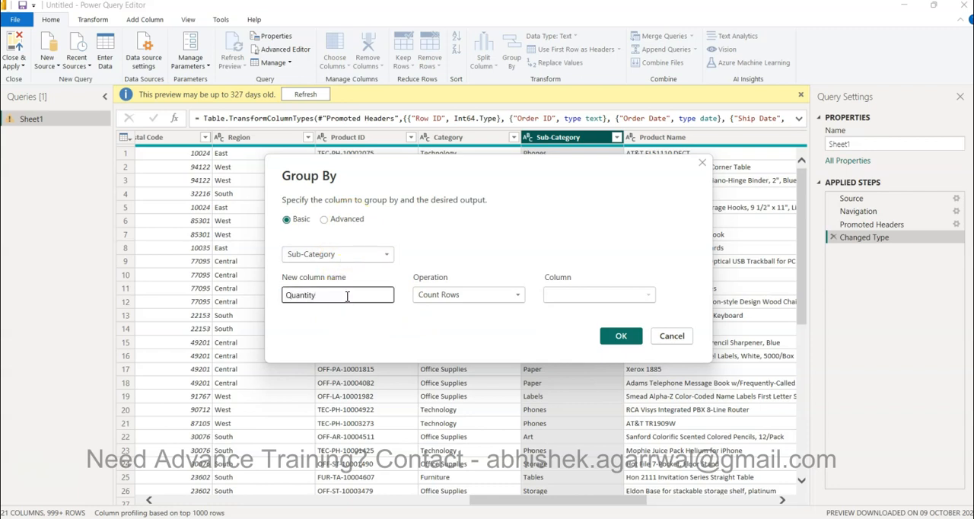
{"action": "mouse_move", "coordinate": [483, 294]}
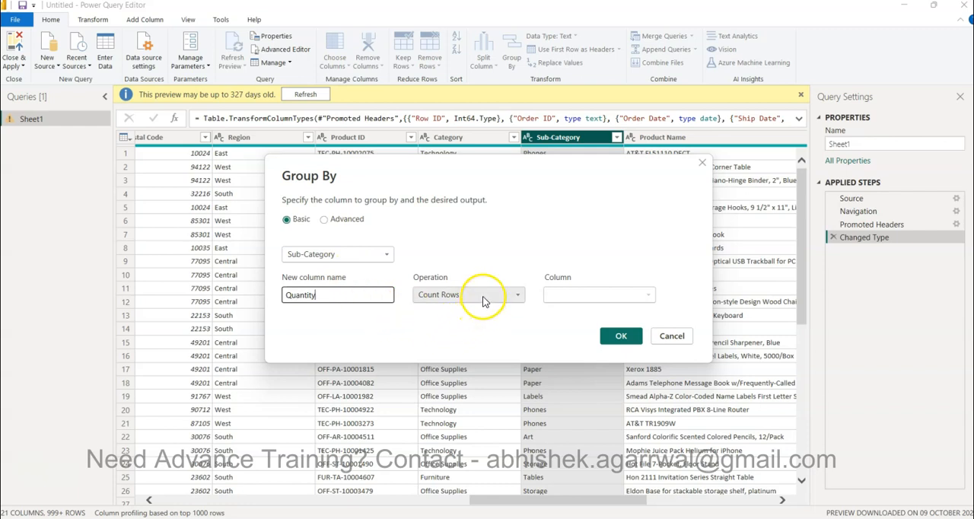
{"action": "left_click", "coordinate": [468, 294]}
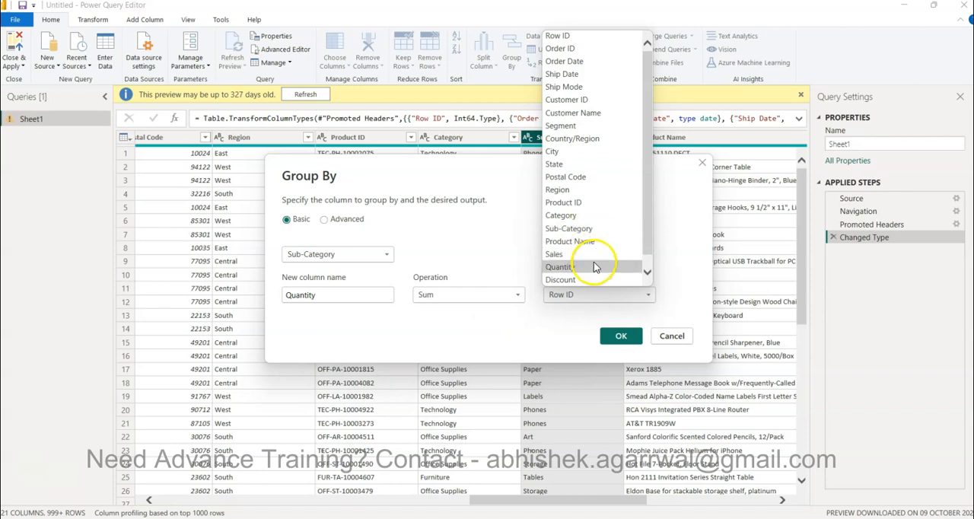
{"action": "left_click", "coordinate": [562, 266]}
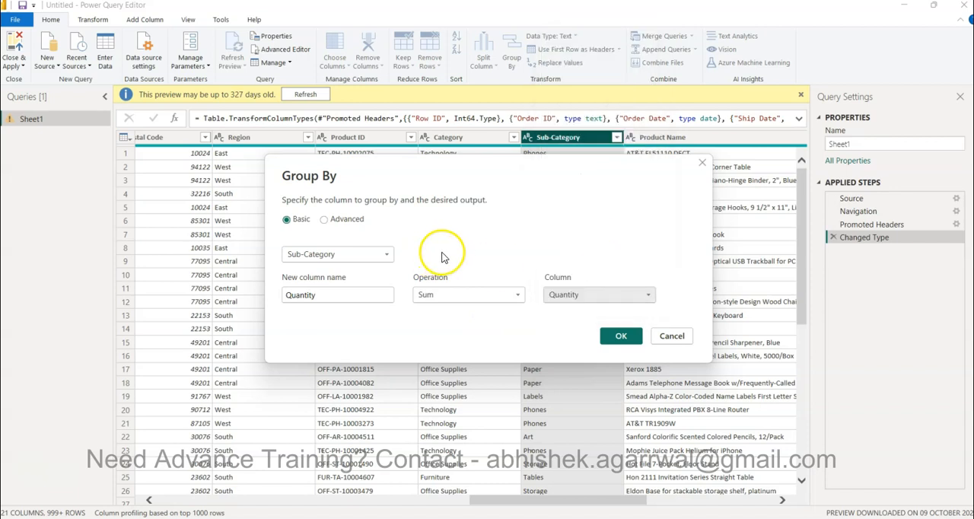
{"action": "mouse_move", "coordinate": [572, 287]}
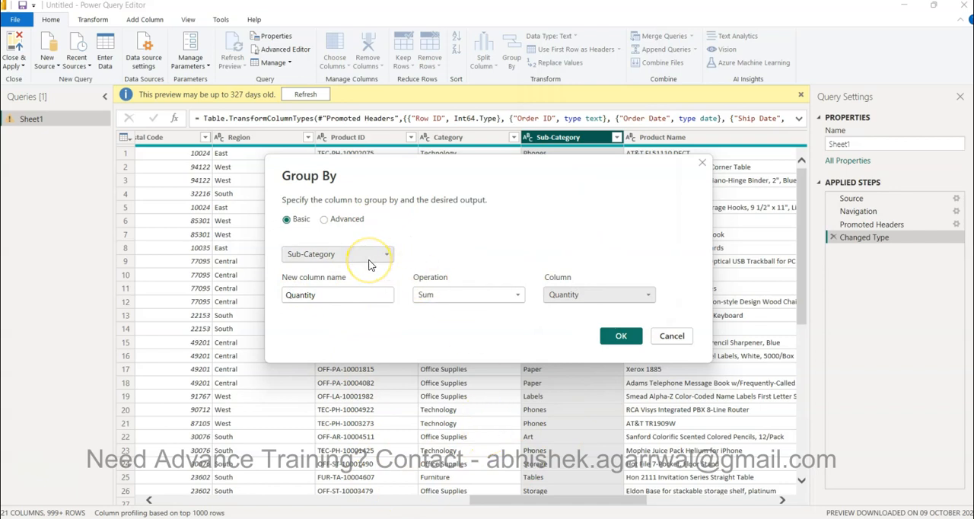
{"action": "mouse_move", "coordinate": [404, 284]}
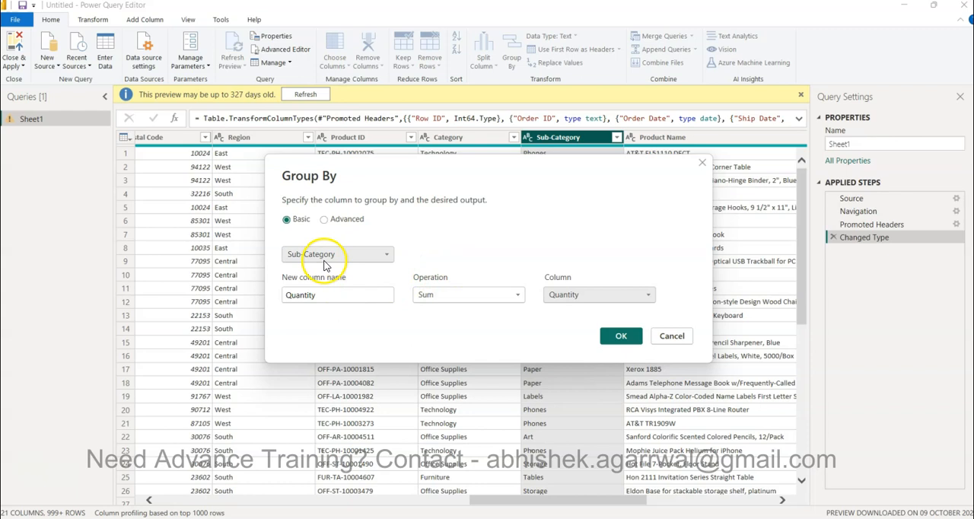
{"action": "left_click", "coordinate": [621, 335]}
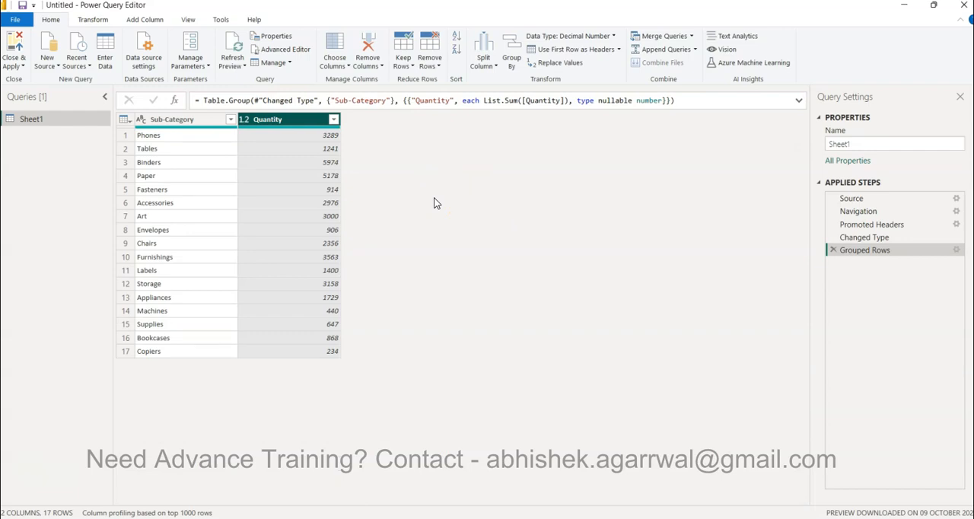
{"action": "mouse_move", "coordinate": [181, 140]}
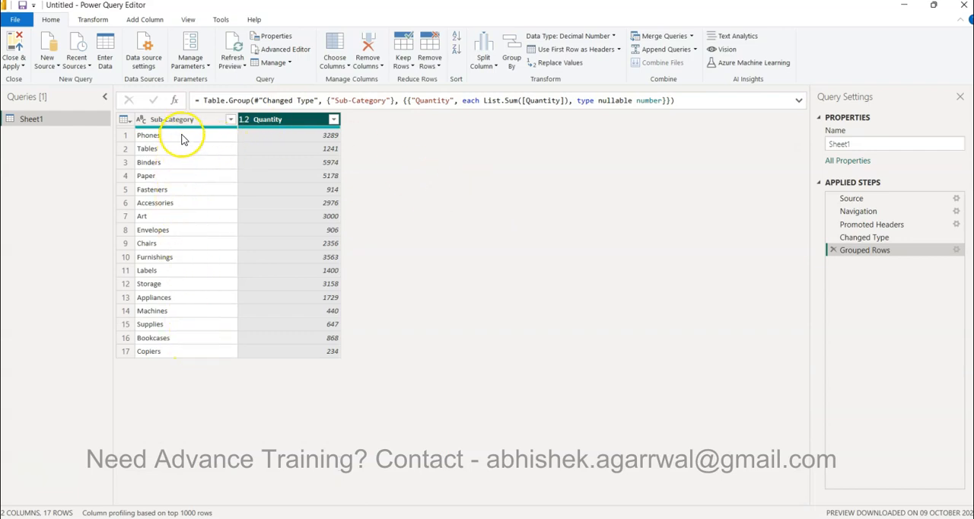
{"action": "mouse_move", "coordinate": [308, 329]}
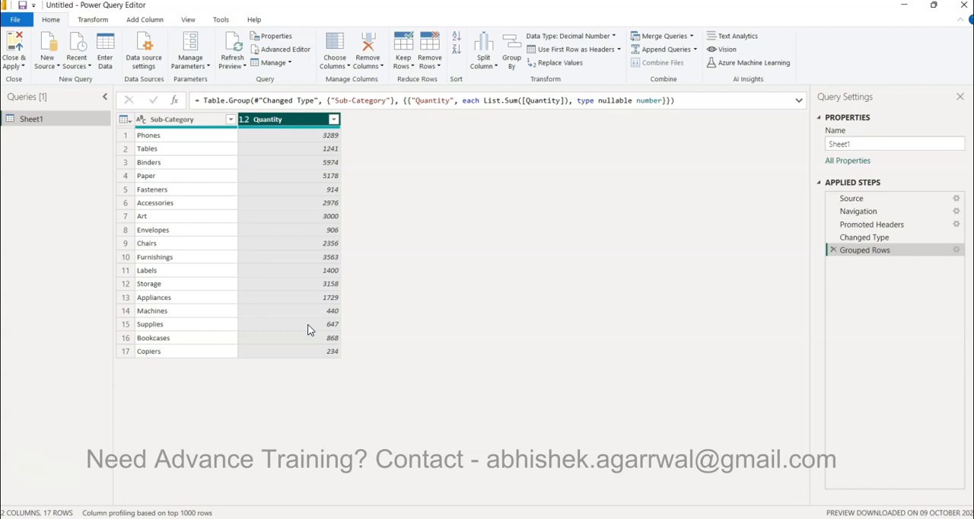
{"action": "mouse_move", "coordinate": [268, 225]}
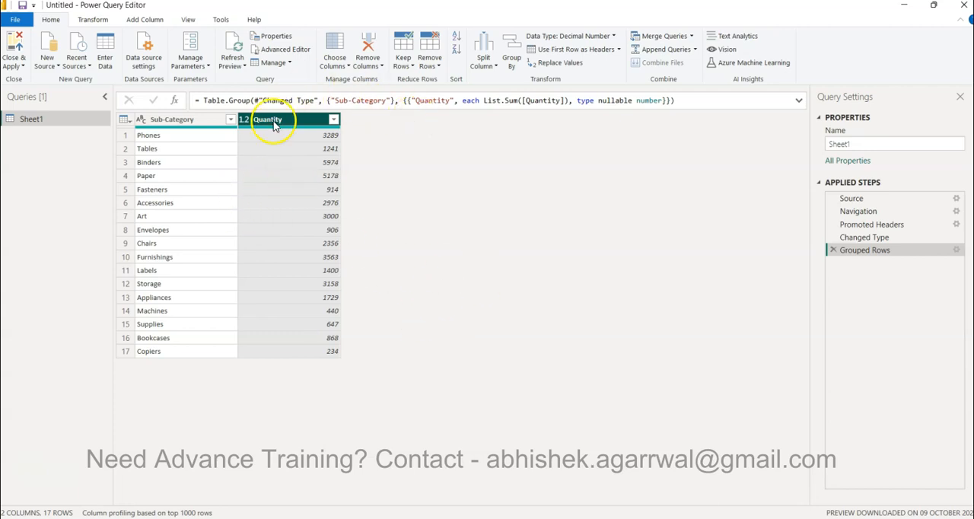
{"action": "mouse_move", "coordinate": [444, 338]}
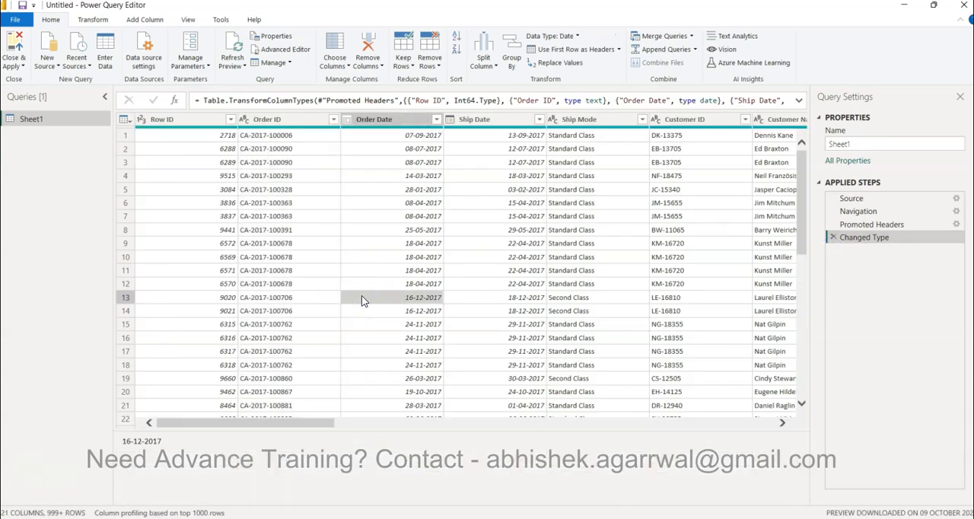
{"action": "mouse_move", "coordinate": [72, 174]}
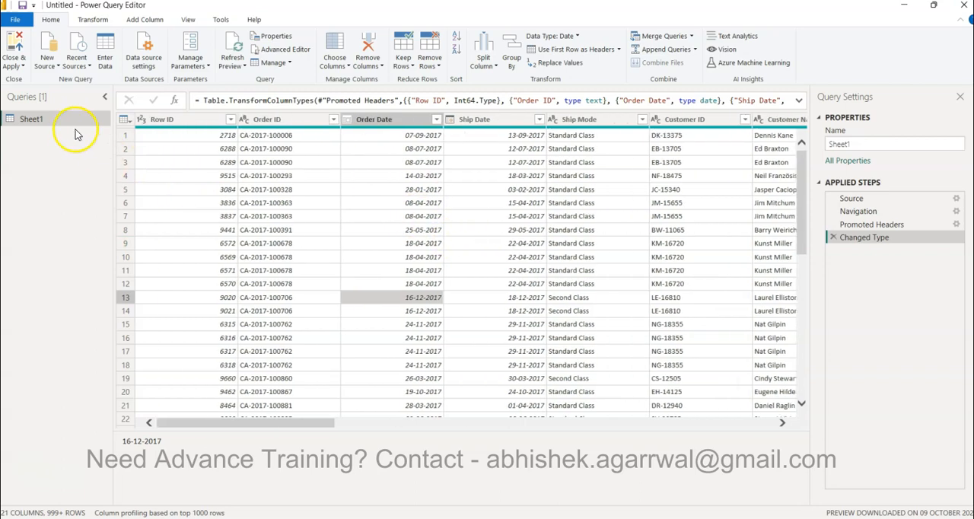
Duplicate the Sheet1 query to create Sheet1 (2)
{"action": "right_click", "coordinate": [32, 118]}
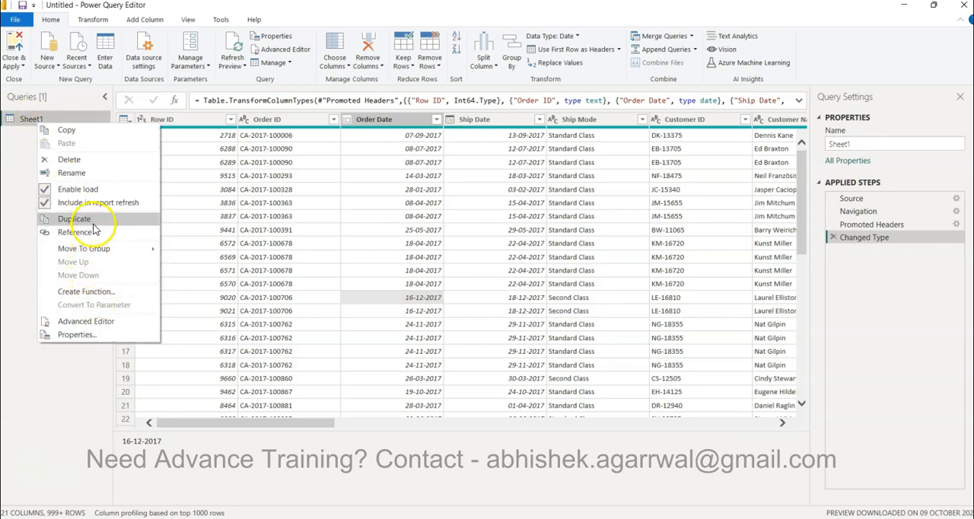
{"action": "left_click", "coordinate": [74, 218]}
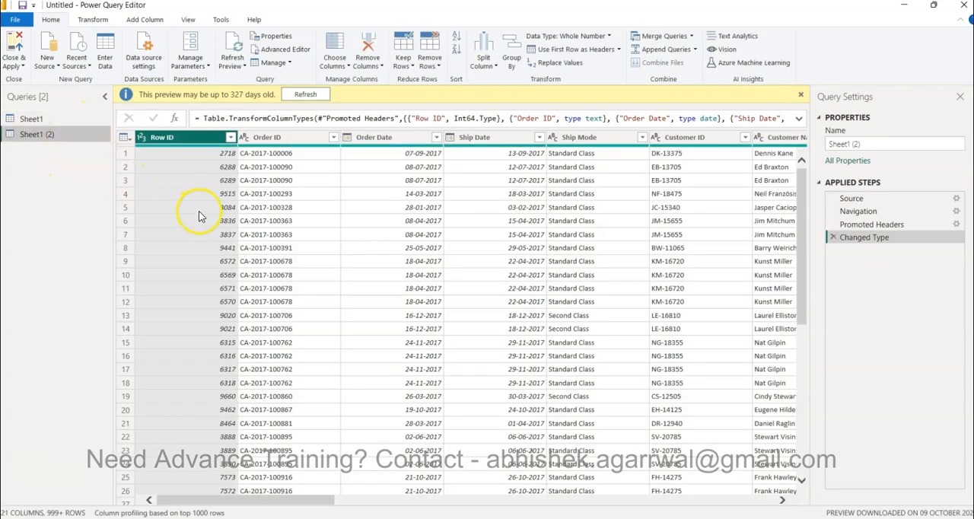
{"action": "mouse_move", "coordinate": [509, 244]}
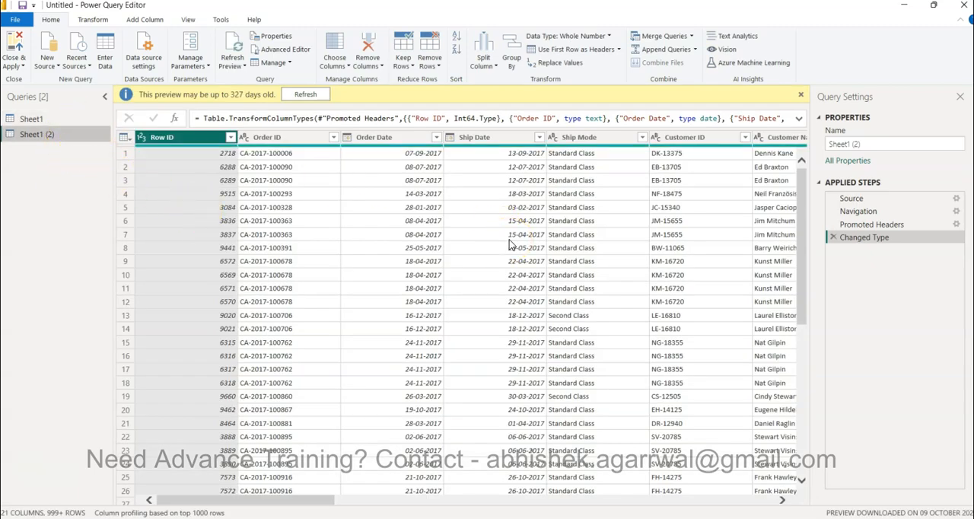
{"action": "scroll", "scroll_direction": "right", "scroll_amount": 3}
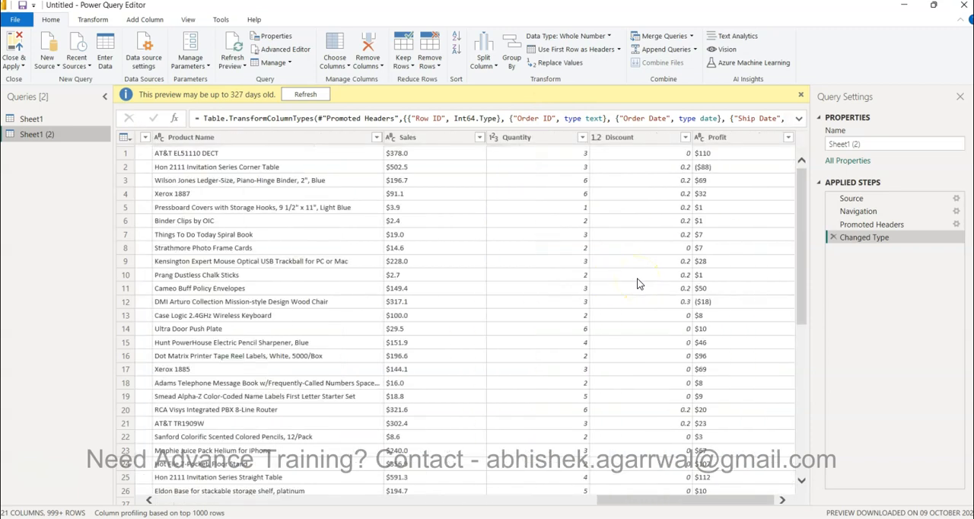
{"action": "scroll", "scroll_direction": "left", "scroll_amount": 3}
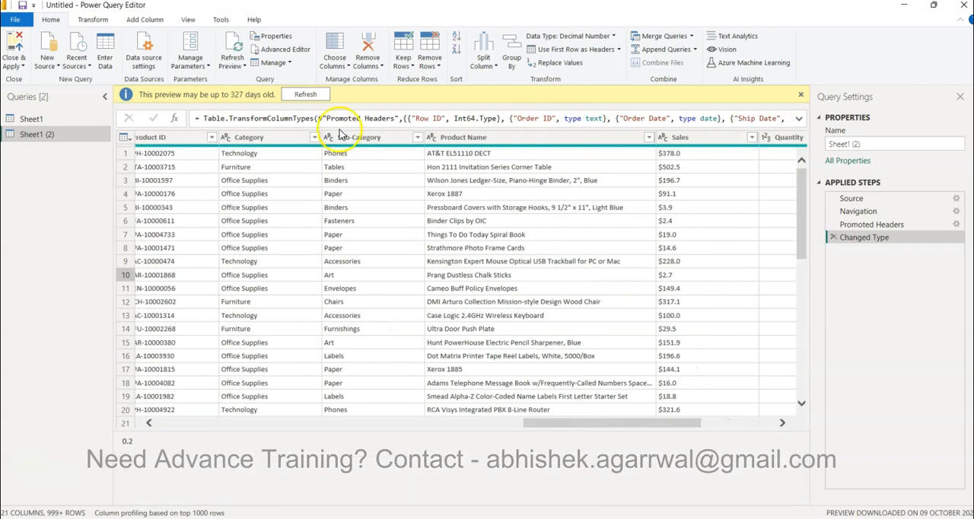
Group Sheet1 (2) by Product Name, summing Quantity into a new 'Quanity' column
{"action": "left_click", "coordinate": [464, 137]}
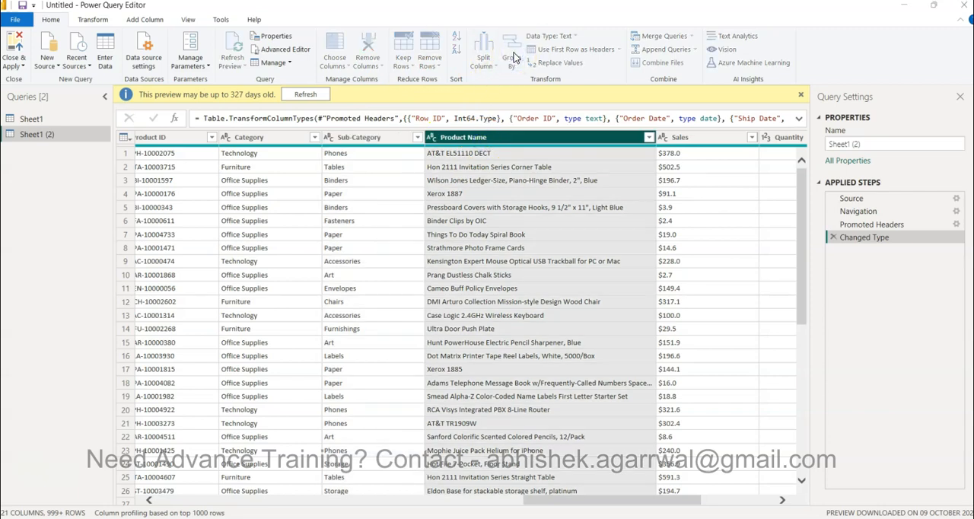
{"action": "left_click", "coordinate": [511, 49]}
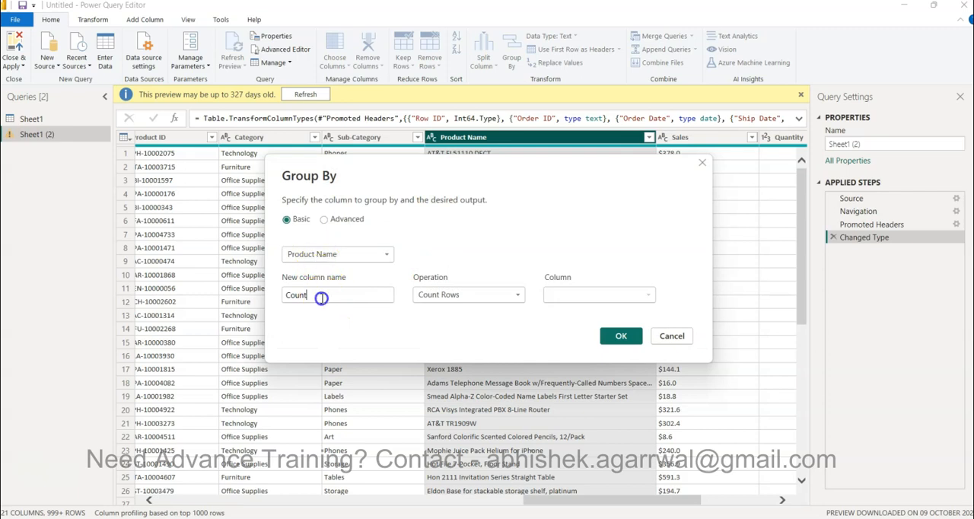
{"action": "type", "text": "Quanity"}
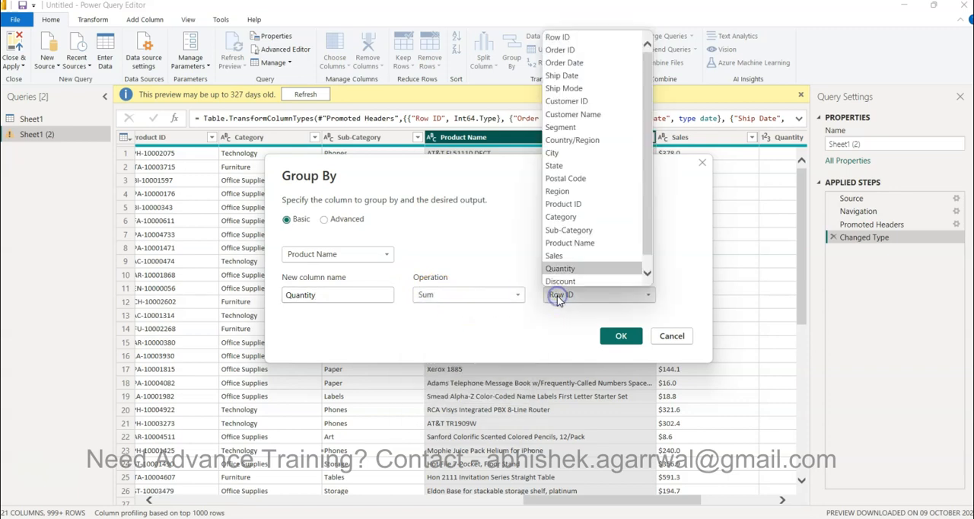
{"action": "left_click", "coordinate": [560, 268]}
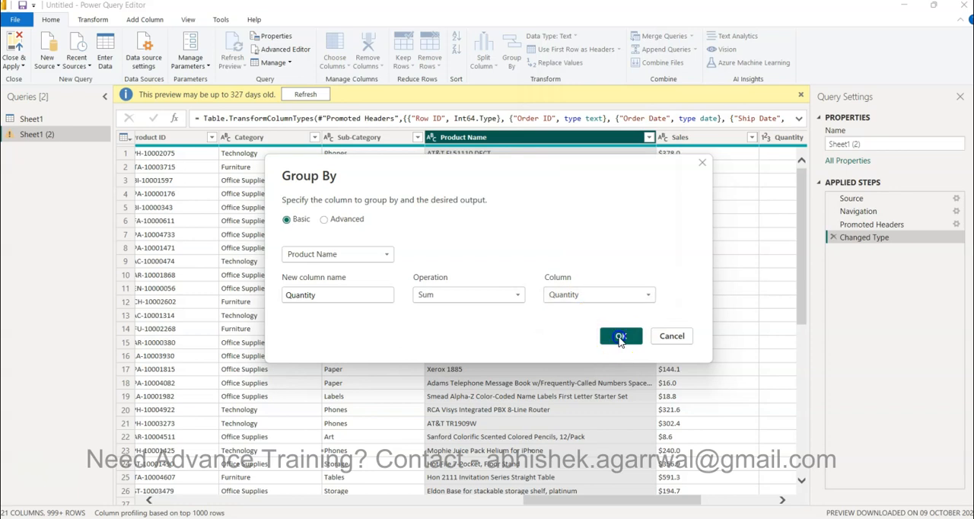
{"action": "left_click", "coordinate": [621, 336]}
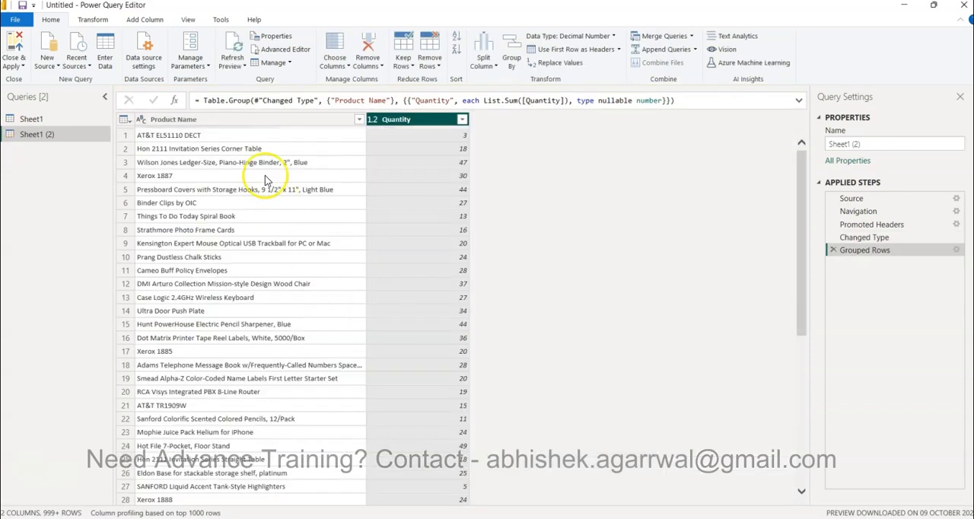
Scroll through the grouped results and rename Sheet1 (2) to Prod by Qty
{"action": "scroll", "scroll_direction": "down", "scroll_amount": 3}
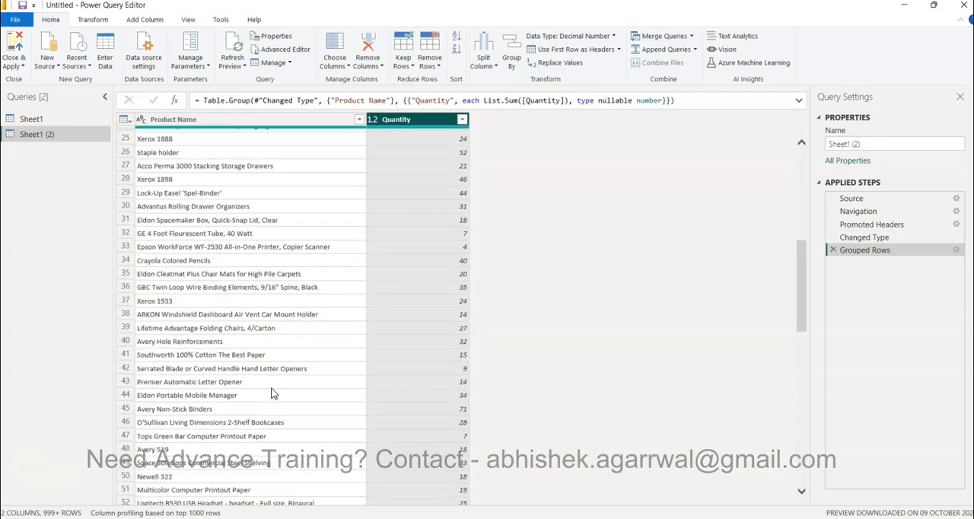
{"action": "scroll", "scroll_direction": "down", "scroll_amount": 3}
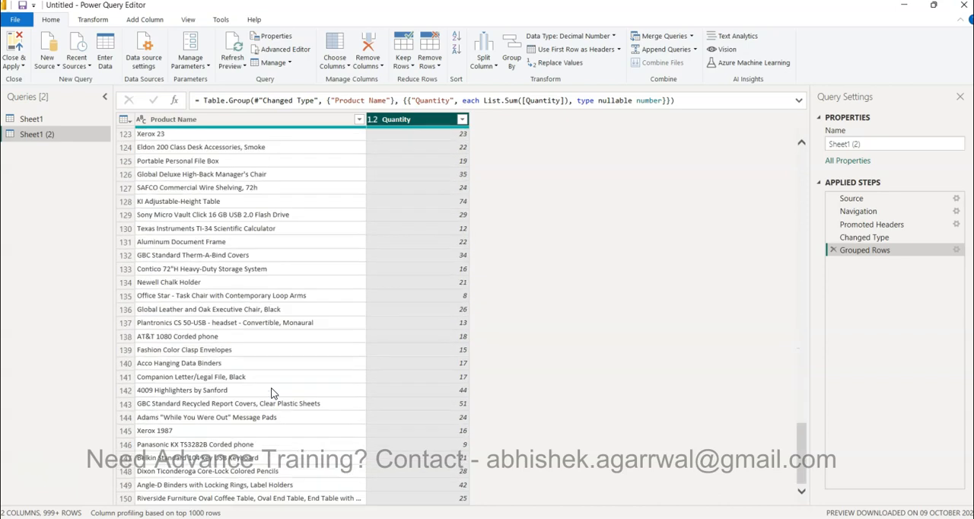
{"action": "scroll", "scroll_direction": "down", "scroll_amount": 3}
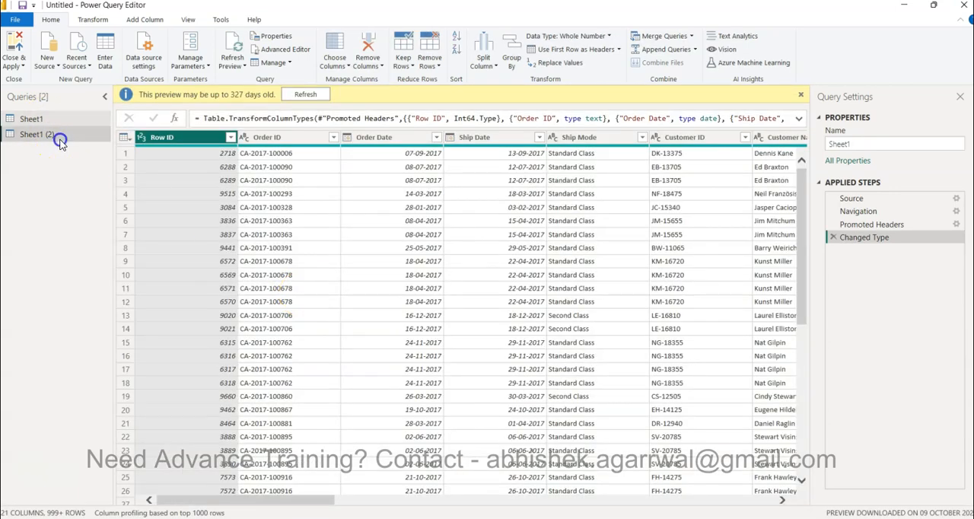
{"action": "left_click", "coordinate": [38, 135]}
{"action": "type", "text": "Prod by Qty"}
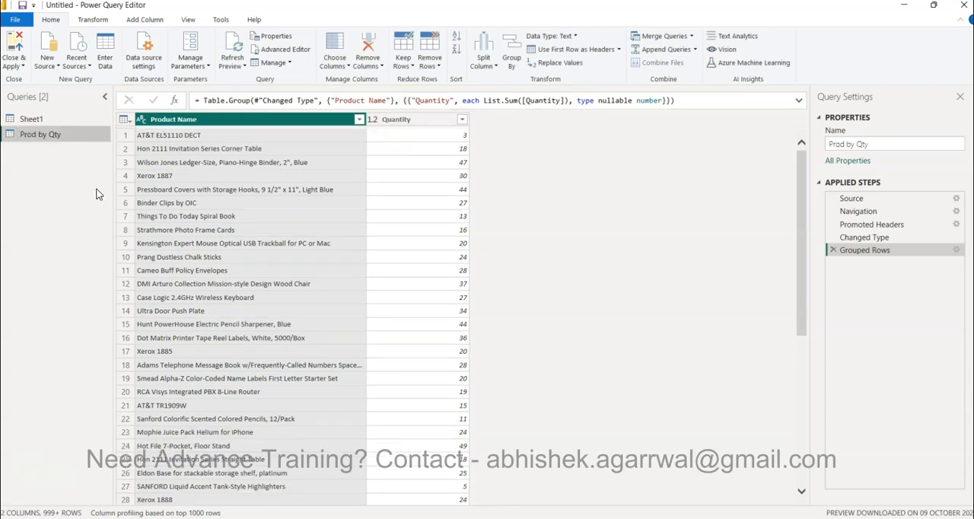
{"action": "mouse_move", "coordinate": [371, 288]}
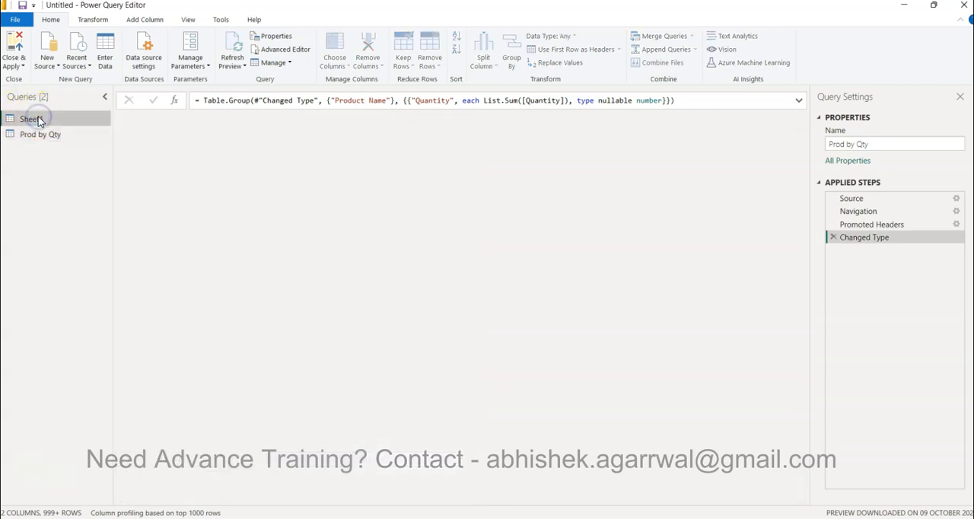
Select the Sheet1 query and check its ungrouped 21-column order data
{"action": "left_click", "coordinate": [30, 118]}
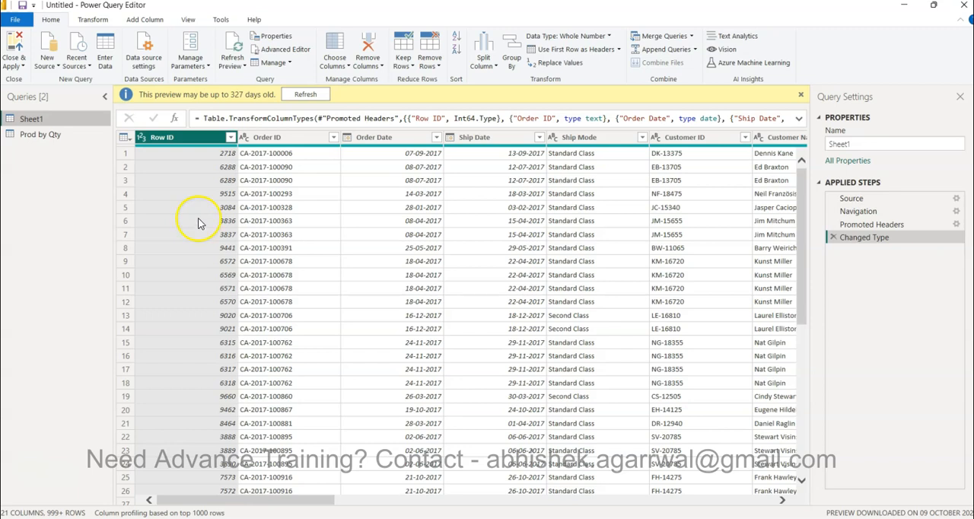
{"action": "mouse_move", "coordinate": [218, 226]}
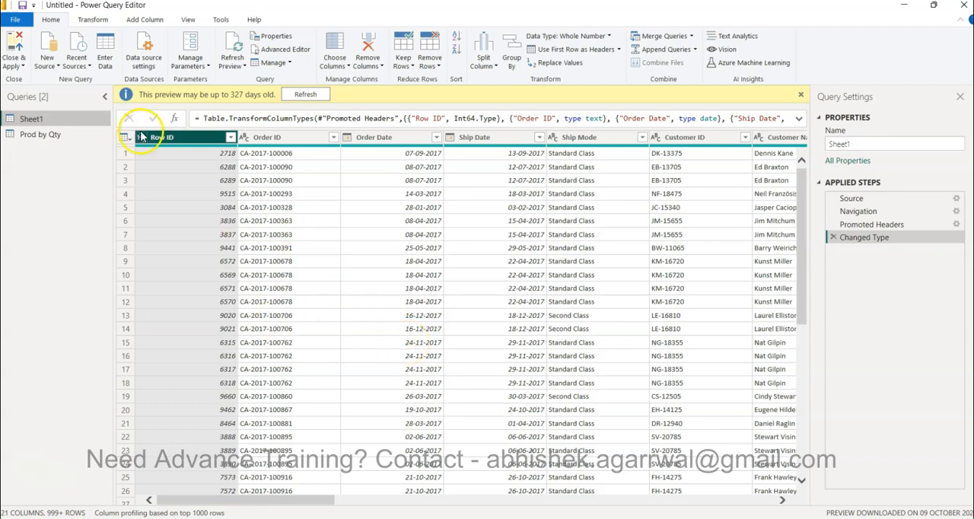
{"action": "left_click", "coordinate": [159, 137]}
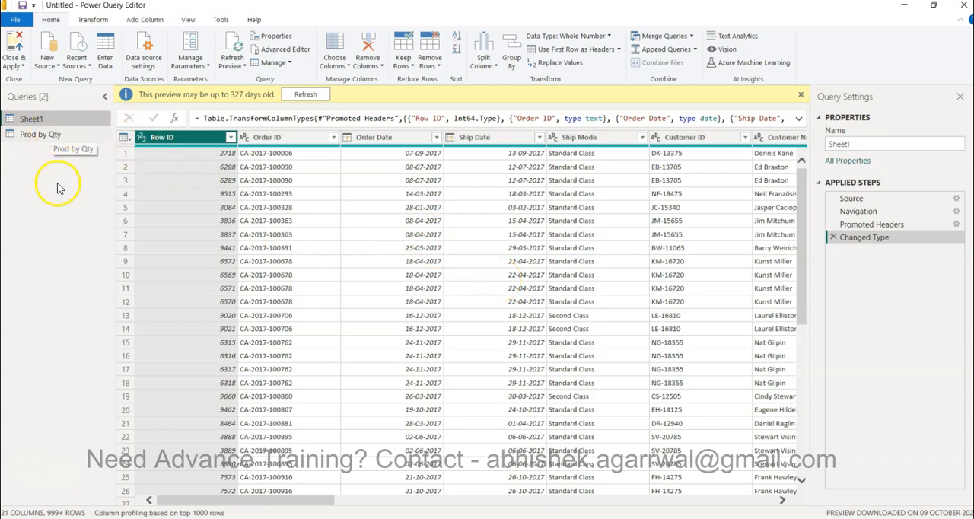
{"action": "mouse_move", "coordinate": [88, 174]}
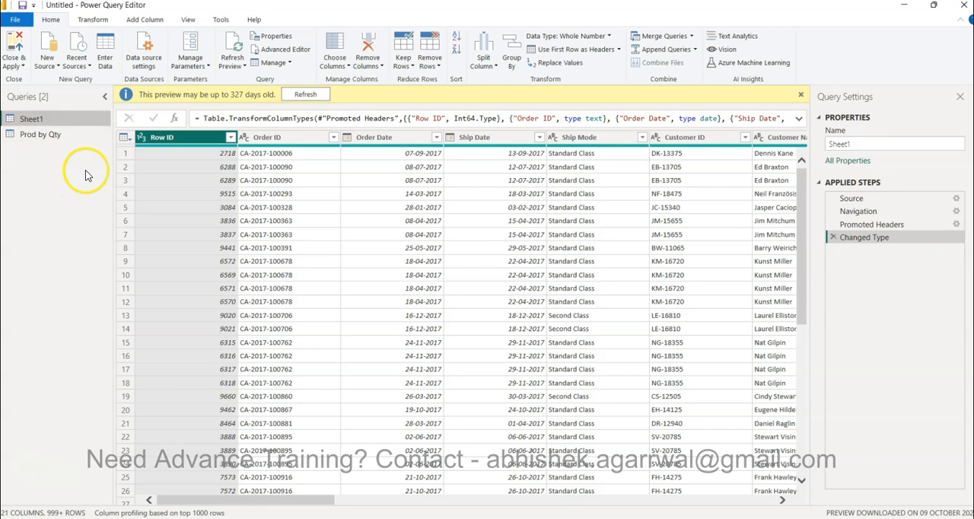